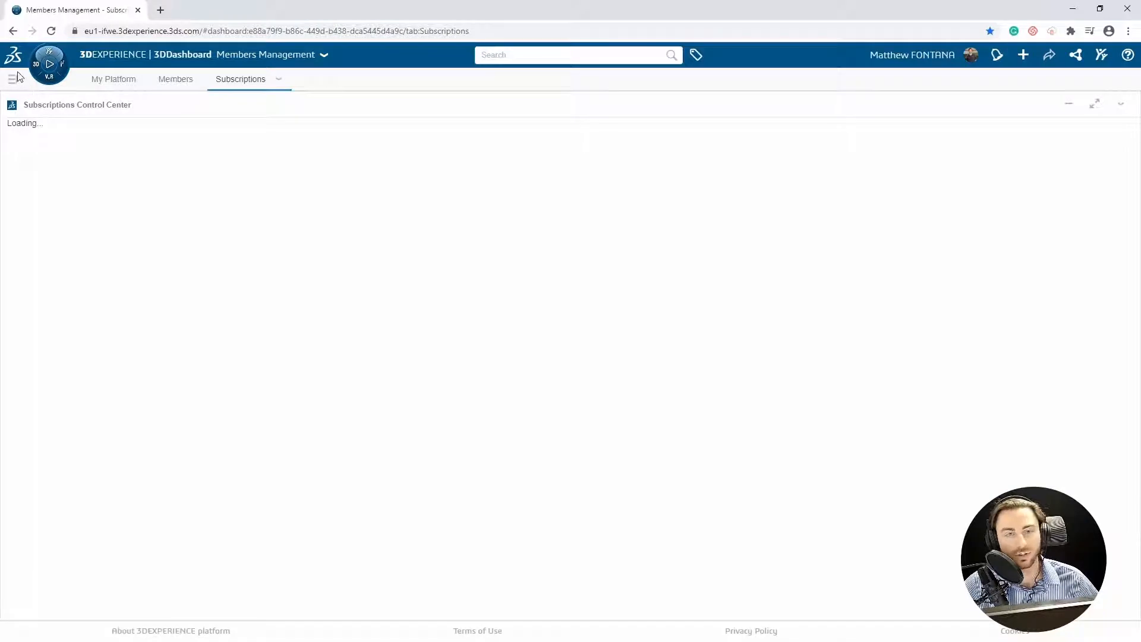
Step: Create 'Sample Dashboard' described as 'This is a dashboard to practice the functionality of 3DDashboard.'
{"action": "left_click", "coordinate": [12, 78]}
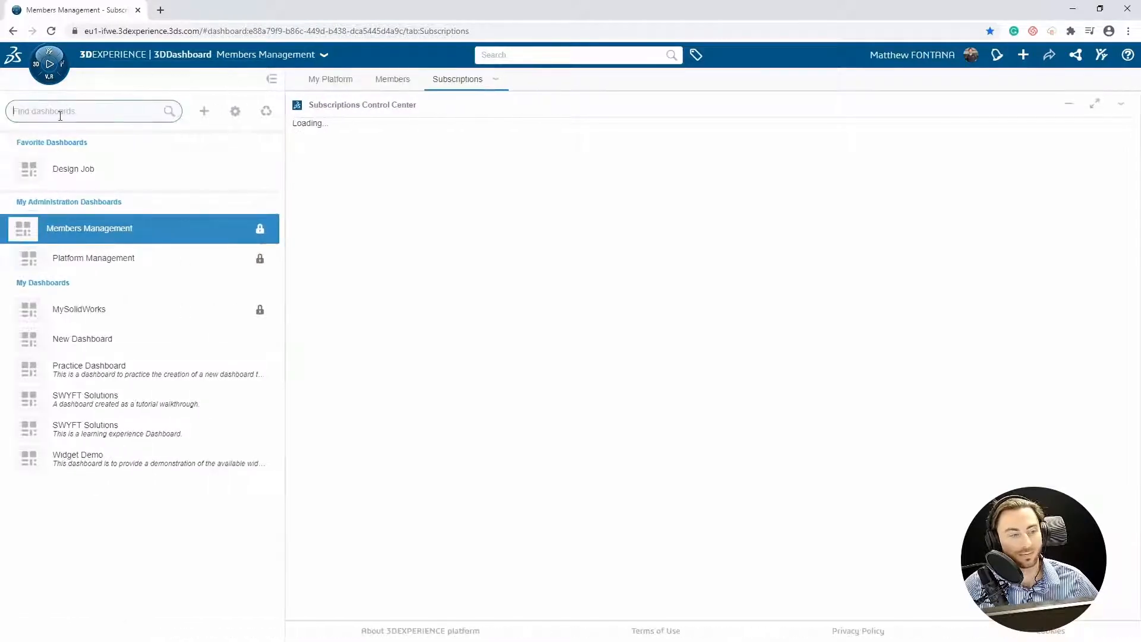
{"action": "mouse_move", "coordinate": [205, 110]}
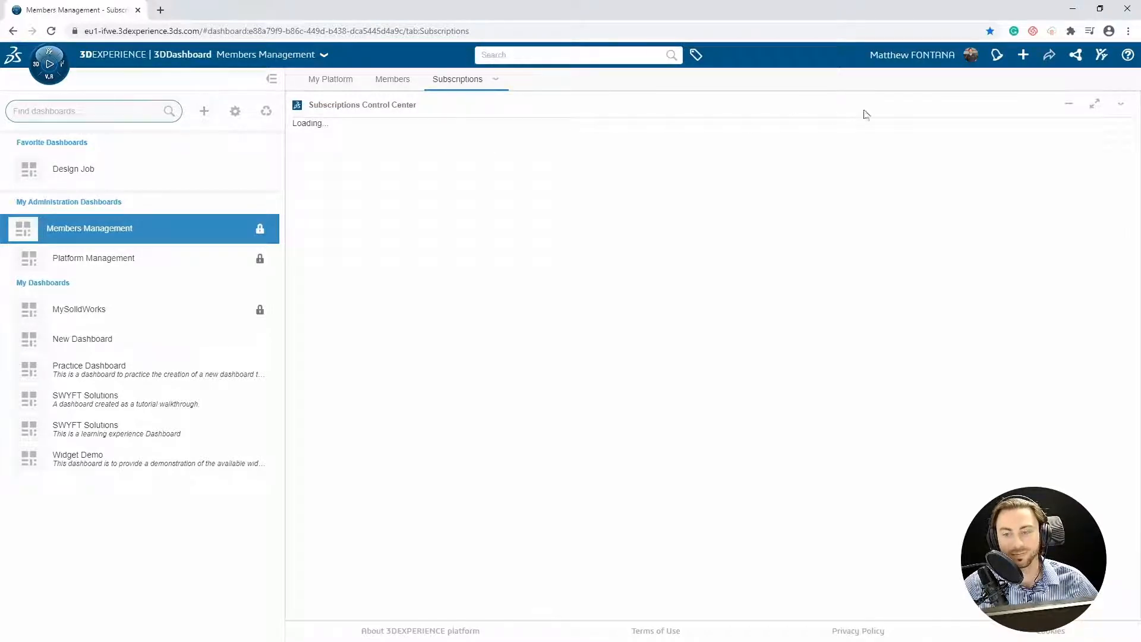
{"action": "mouse_move", "coordinate": [1023, 54]}
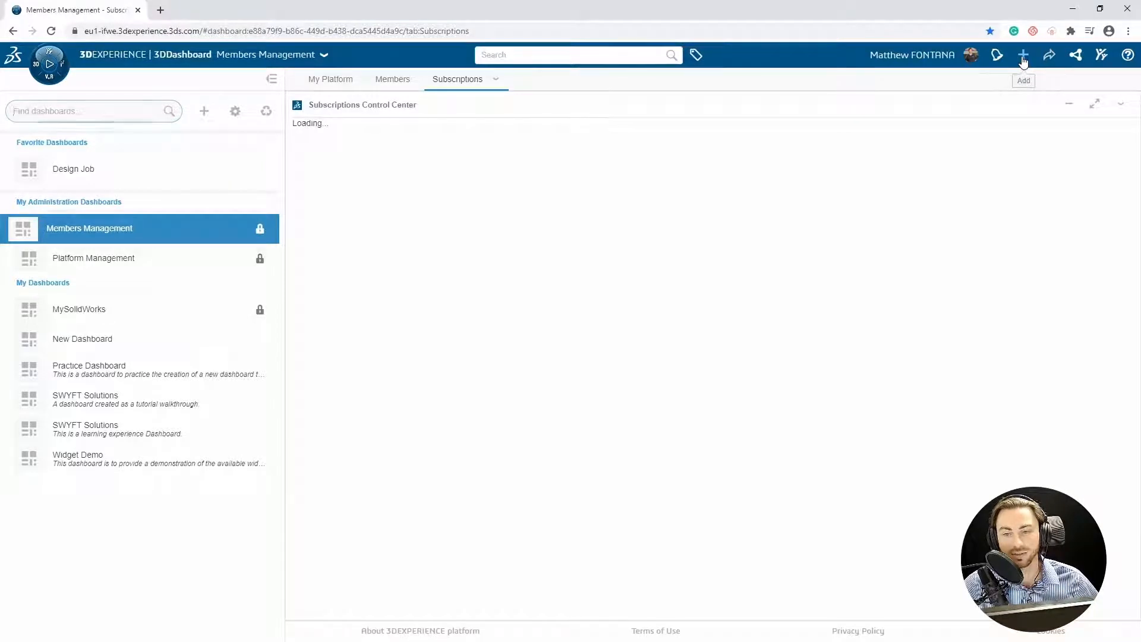
{"action": "left_click", "coordinate": [1023, 55]}
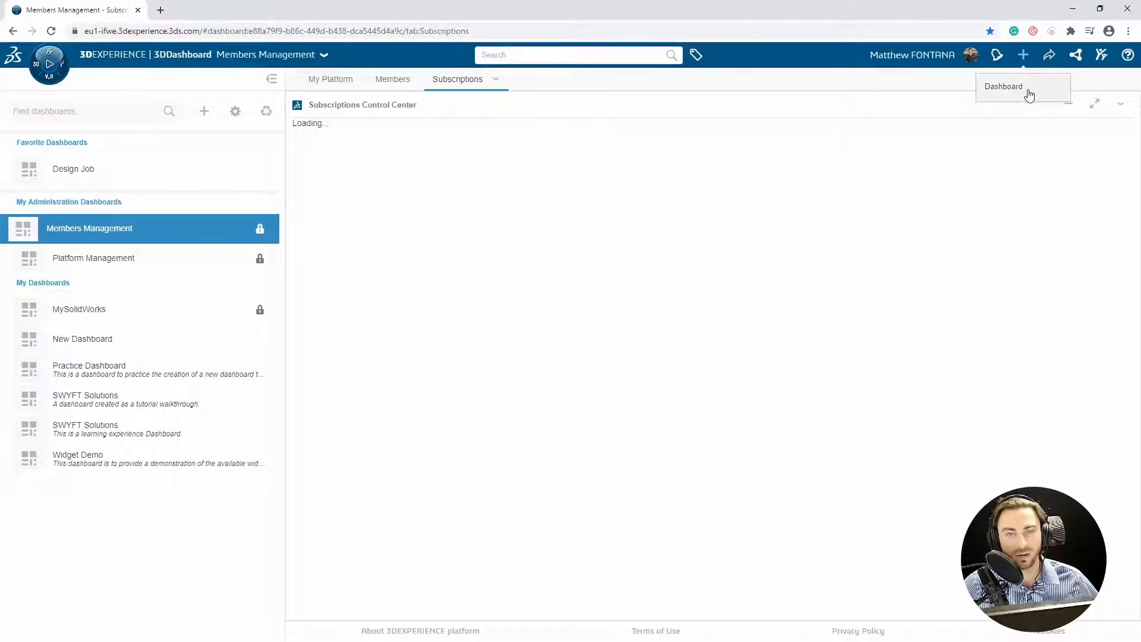
{"action": "left_click", "coordinate": [1003, 86]}
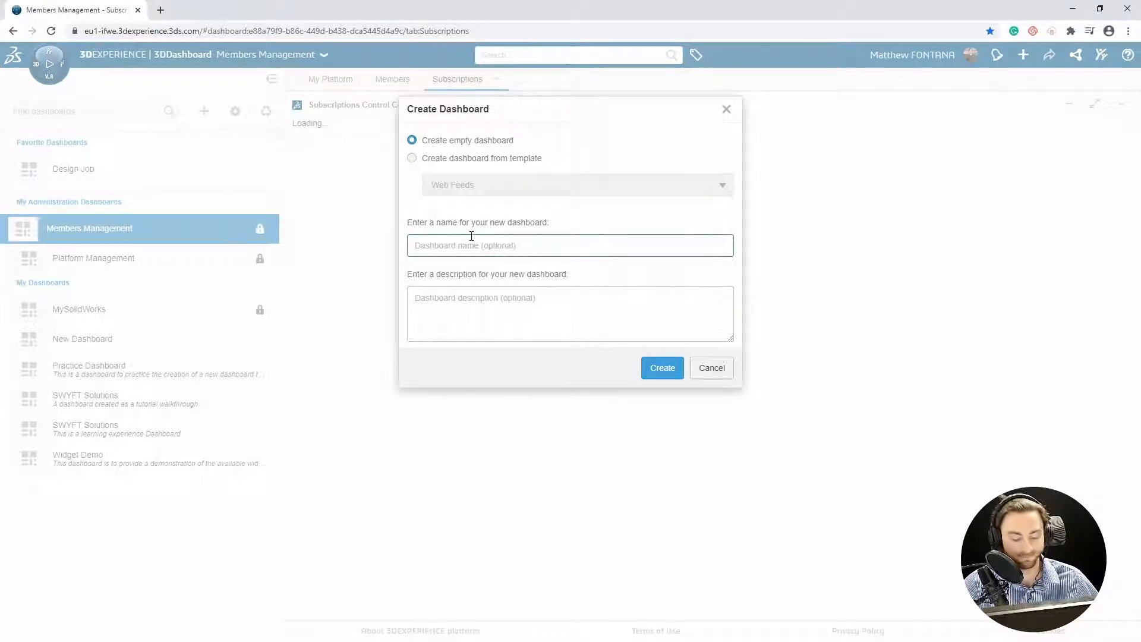
{"action": "type", "text": "This is a dashboard to practice the functionality of 3DDashboard."}
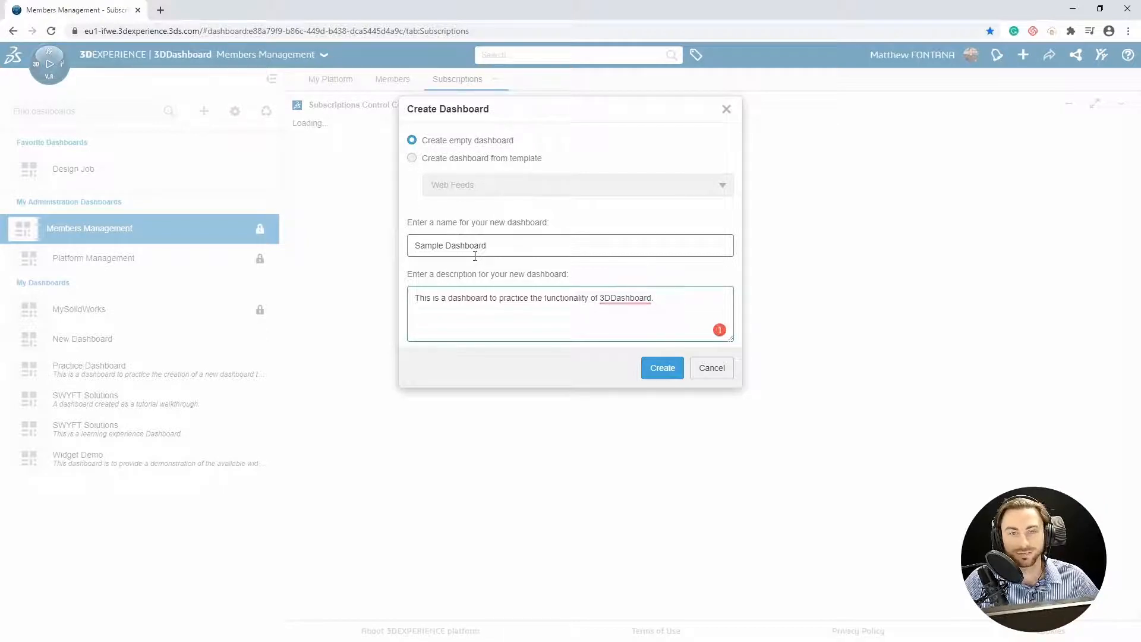
{"action": "mouse_move", "coordinate": [662, 367]}
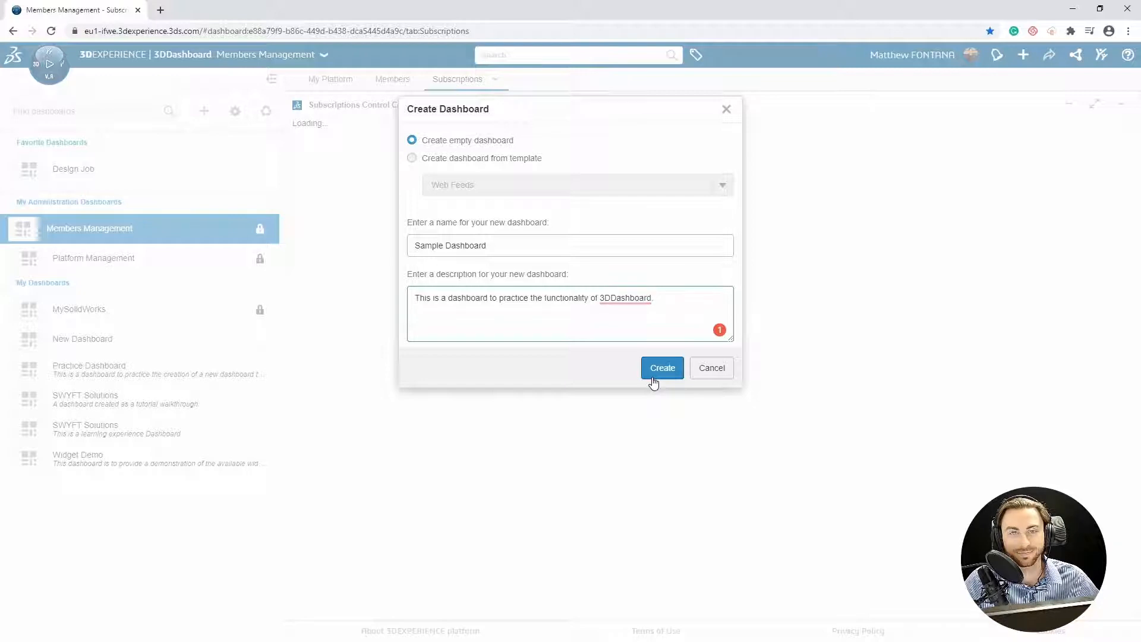
{"action": "left_click", "coordinate": [661, 367]}
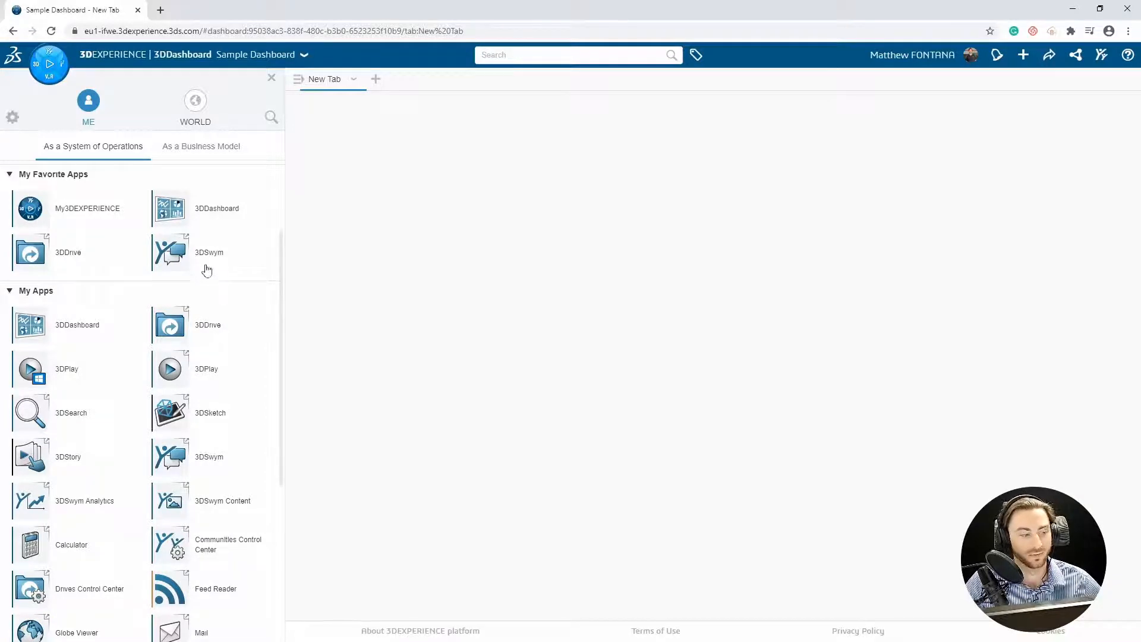
{"action": "mouse_move", "coordinate": [173, 327]}
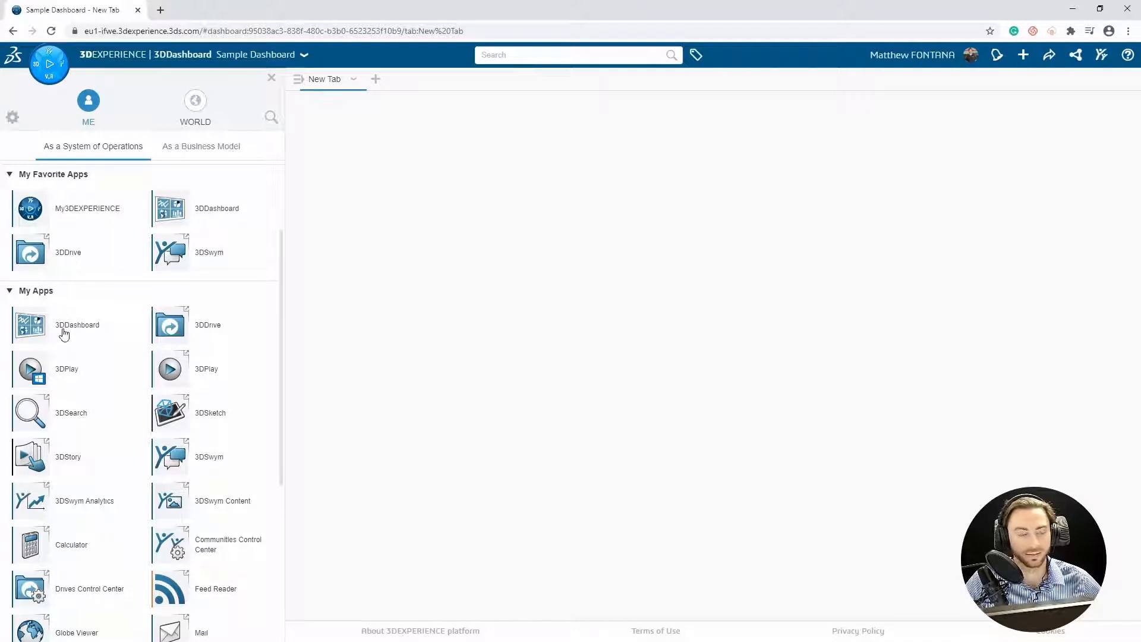
{"action": "mouse_move", "coordinate": [48, 314]}
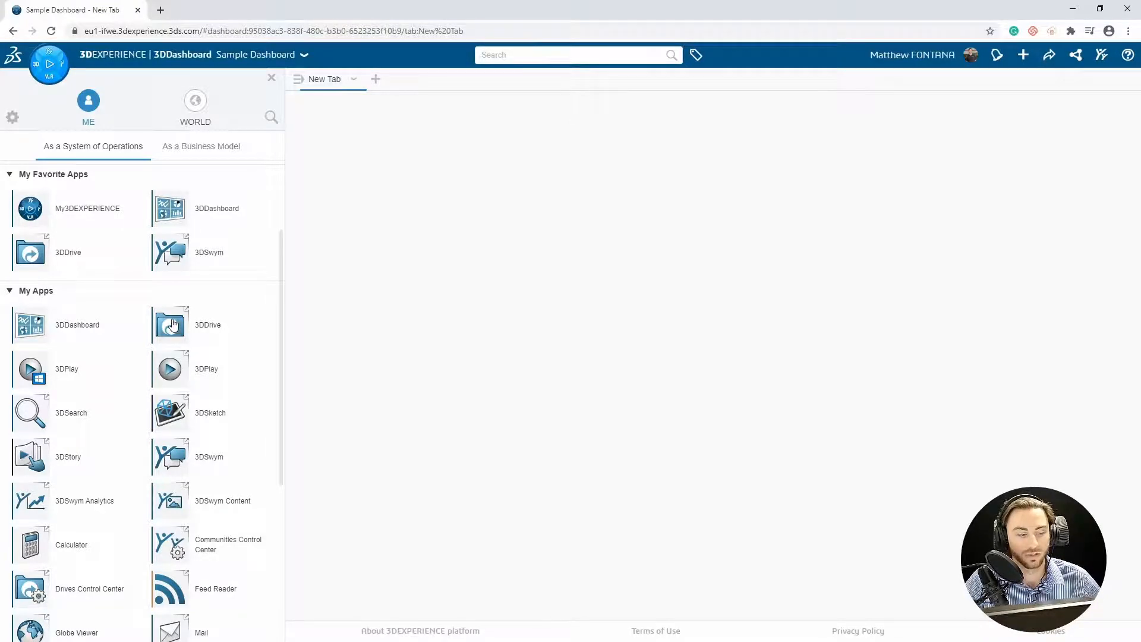
Step: Place a 3DDrive widget on New Tab and expand its drive tree to My Files
{"action": "left_click", "coordinate": [170, 324]}
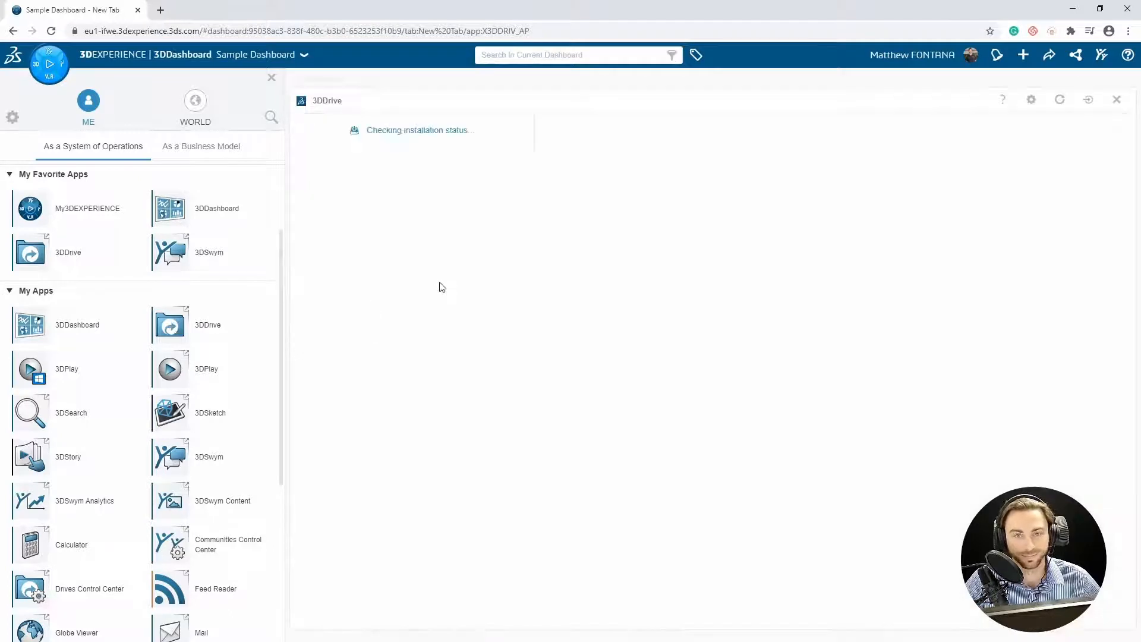
{"action": "mouse_move", "coordinate": [467, 205]}
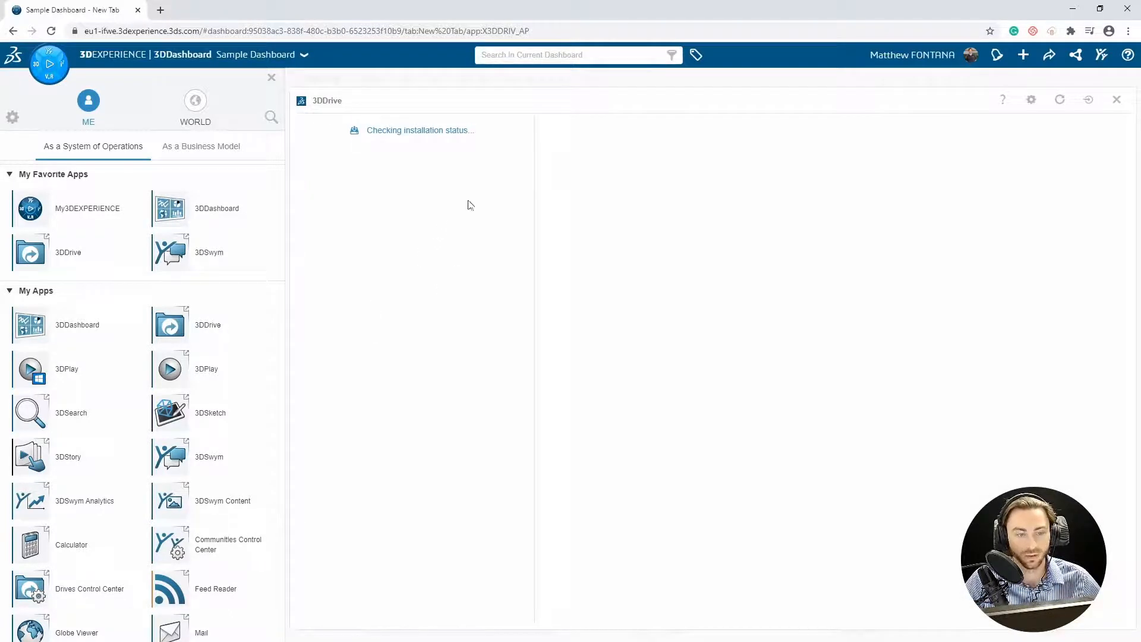
{"action": "mouse_move", "coordinate": [1117, 100]}
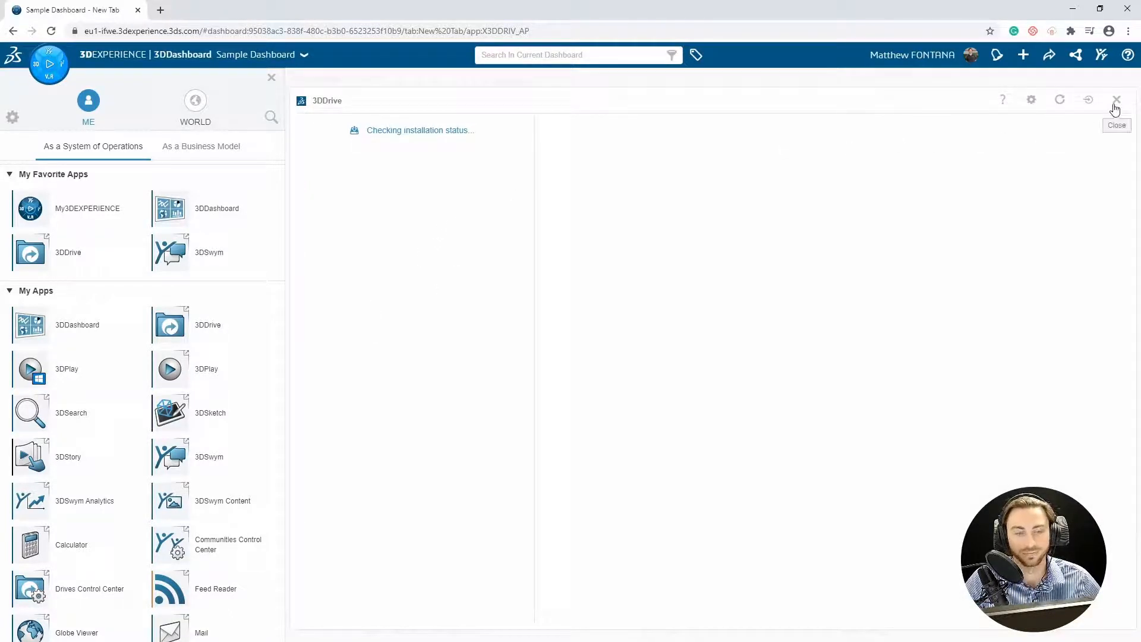
{"action": "left_click", "coordinate": [1117, 100]}
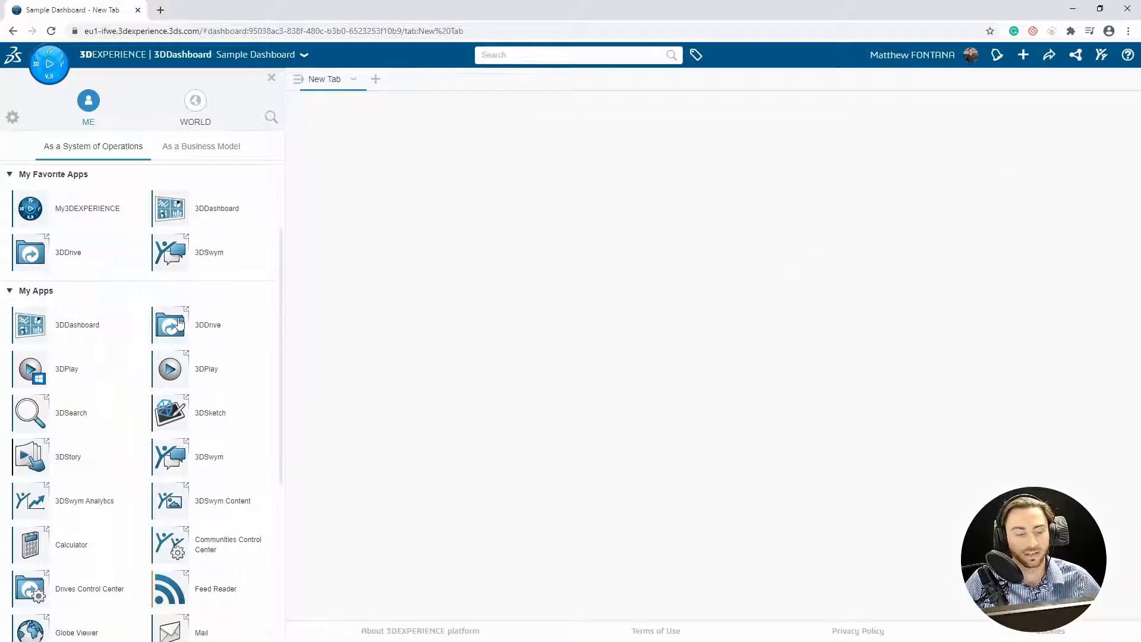
{"action": "left_click_drag", "start_coordinate": [169, 325], "coordinate": [411, 227]}
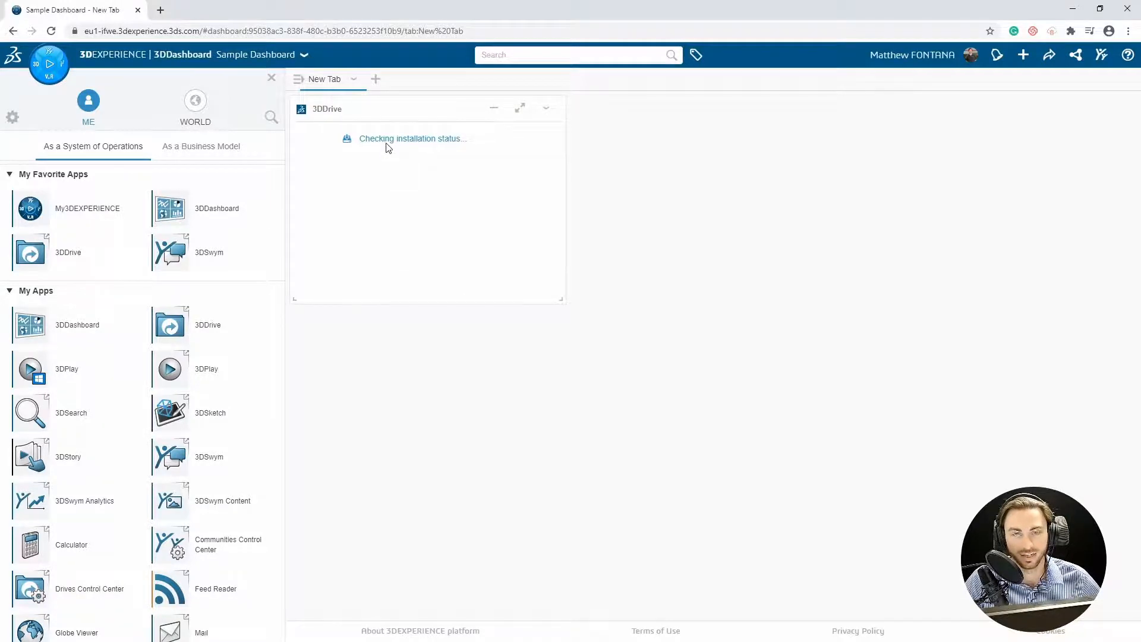
{"action": "mouse_move", "coordinate": [463, 158]}
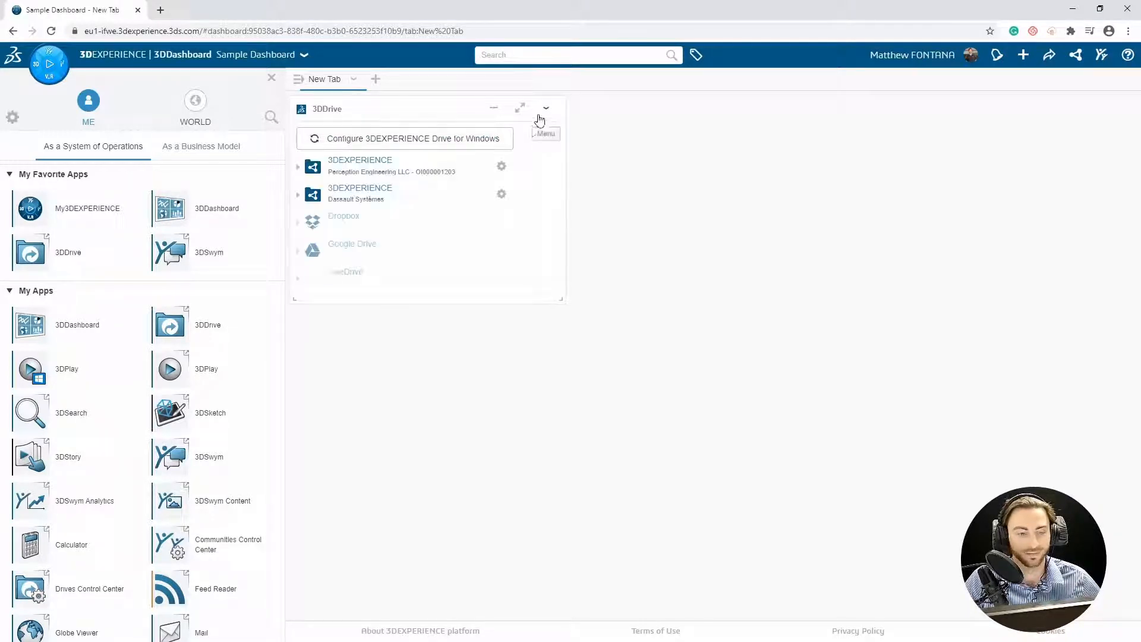
{"action": "left_click", "coordinate": [298, 166]}
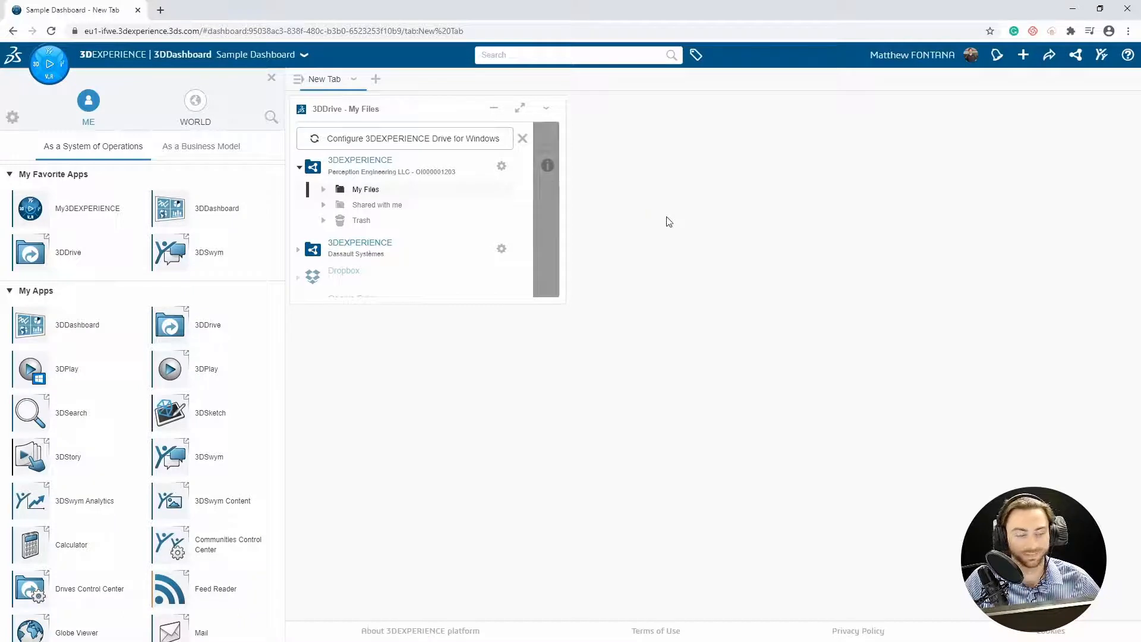
{"action": "mouse_move", "coordinate": [327, 332]}
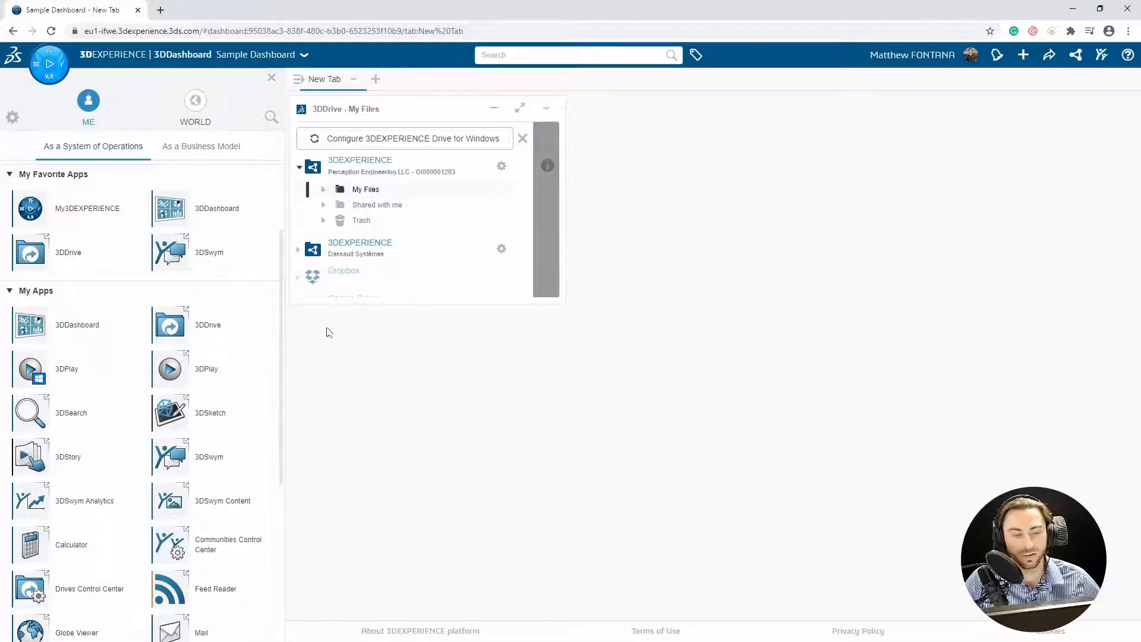
{"action": "mouse_move", "coordinate": [398, 369]}
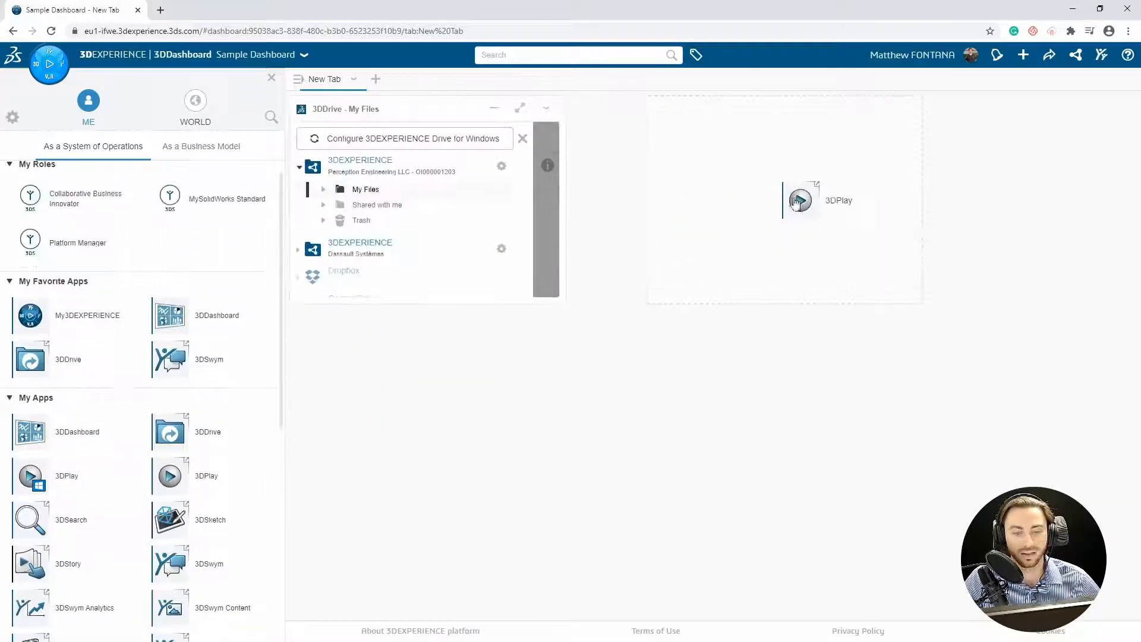
Step: Drop 3DPlay beside 3DDrive and stack the 3DSwym widget beneath 3DPlay
{"action": "left_click", "coordinate": [801, 200]}
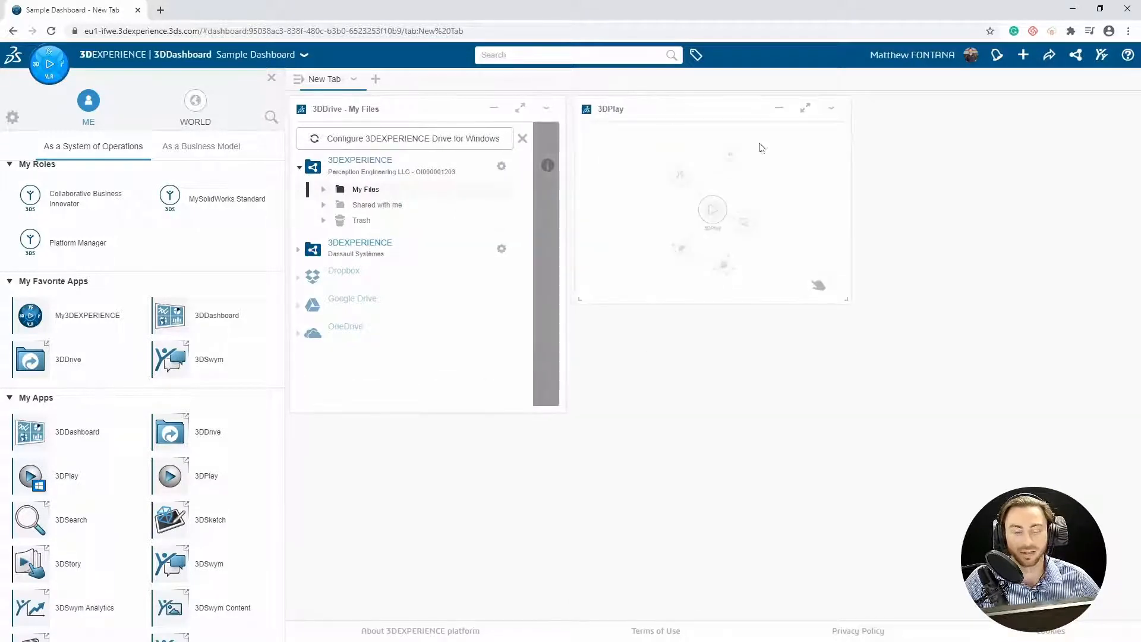
{"action": "mouse_move", "coordinate": [740, 247]}
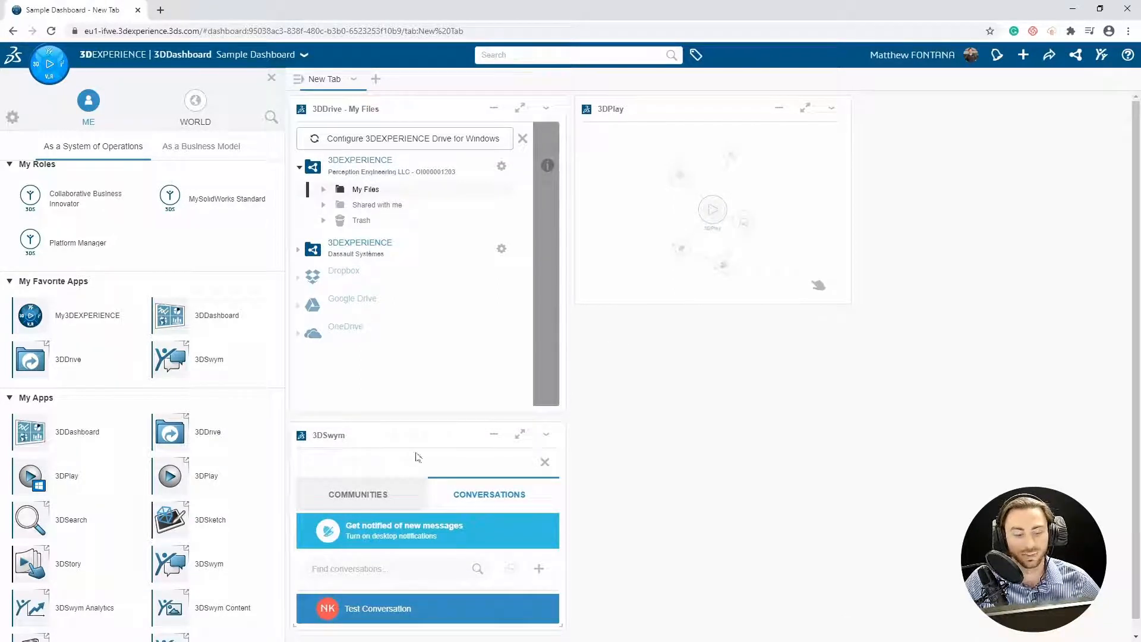
{"action": "left_click_drag", "start_coordinate": [417, 434], "coordinate": [759, 334]}
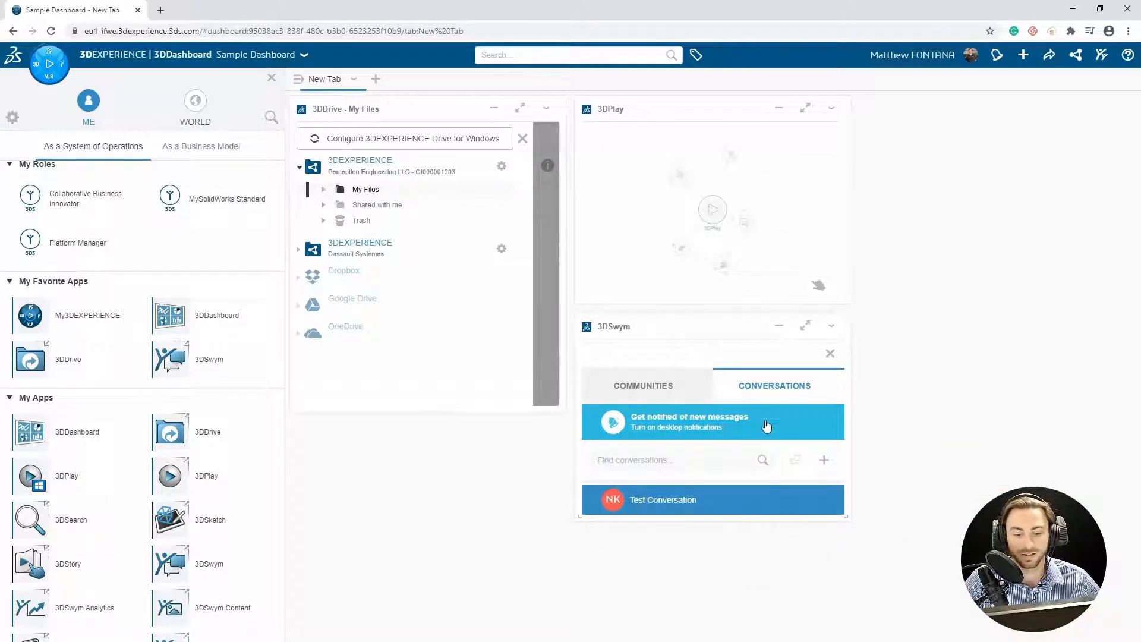
{"action": "mouse_move", "coordinate": [733, 254]}
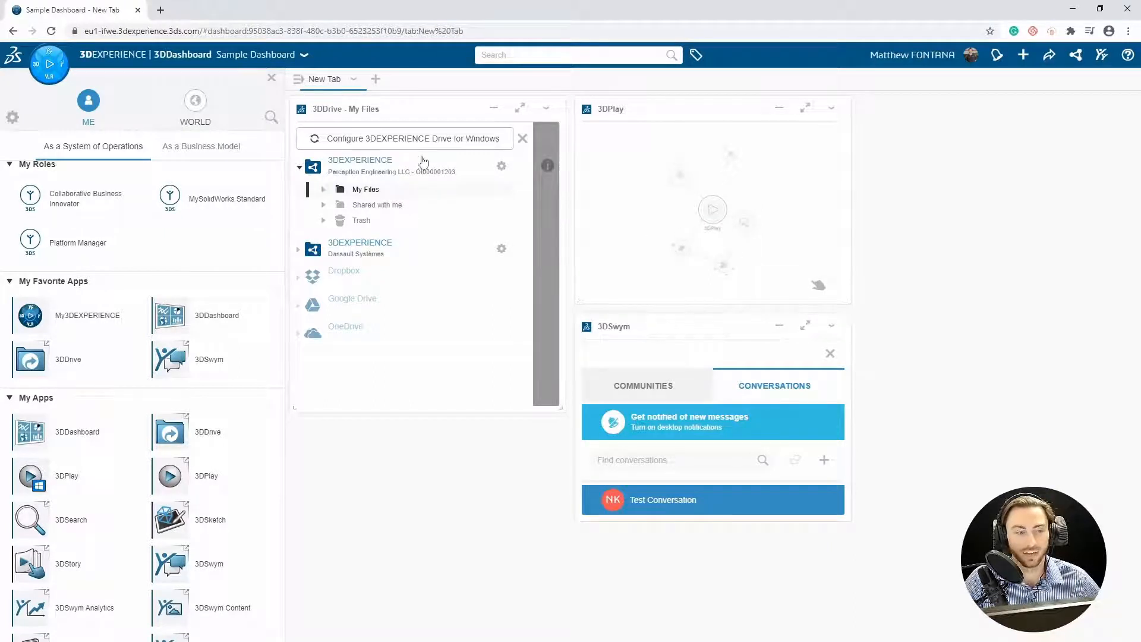
{"action": "mouse_move", "coordinate": [353, 79]}
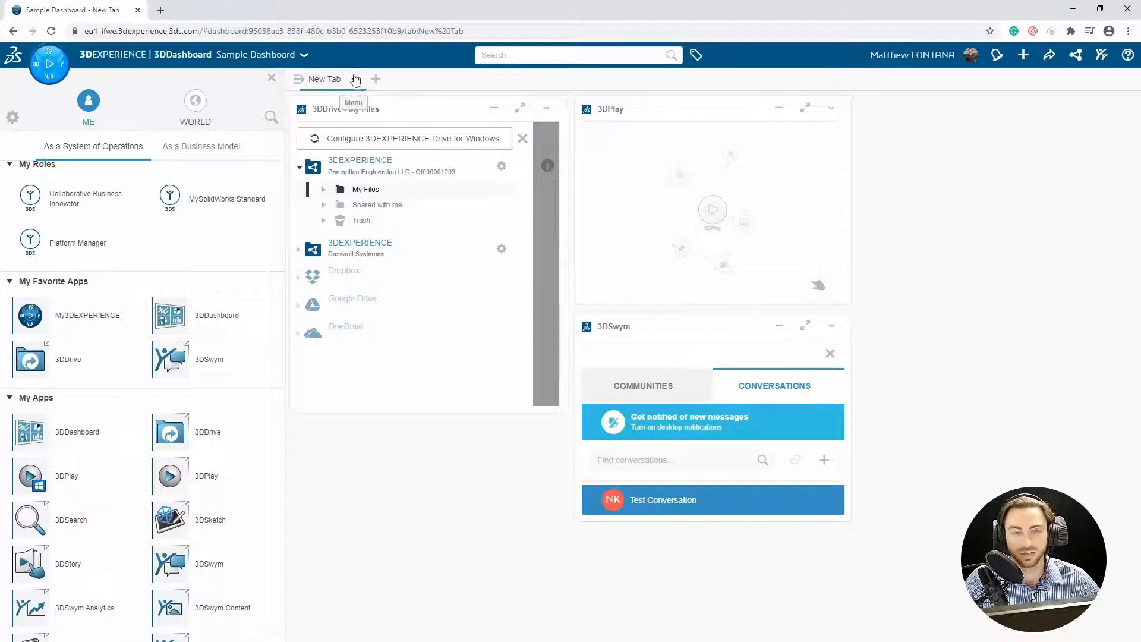
Step: Fit New Tab's layout, readjust the 3DDrive column width, then switch to Scroll layout
{"action": "left_click", "coordinate": [354, 79]}
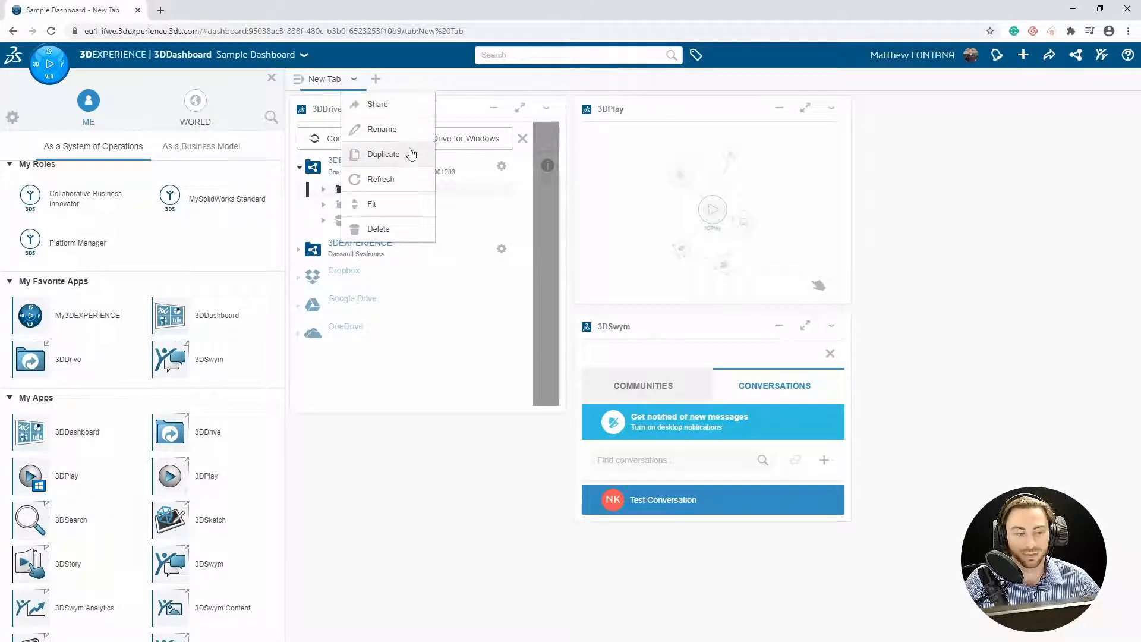
{"action": "mouse_move", "coordinate": [415, 229]}
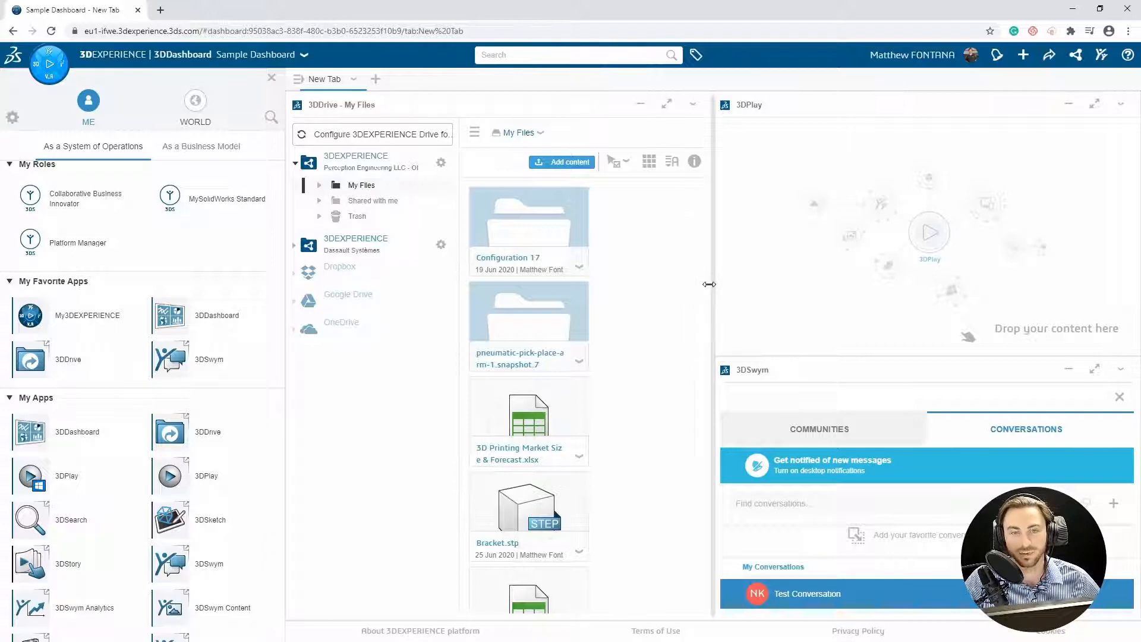
{"action": "left_click_drag", "start_coordinate": [709, 284], "coordinate": [670, 290]}
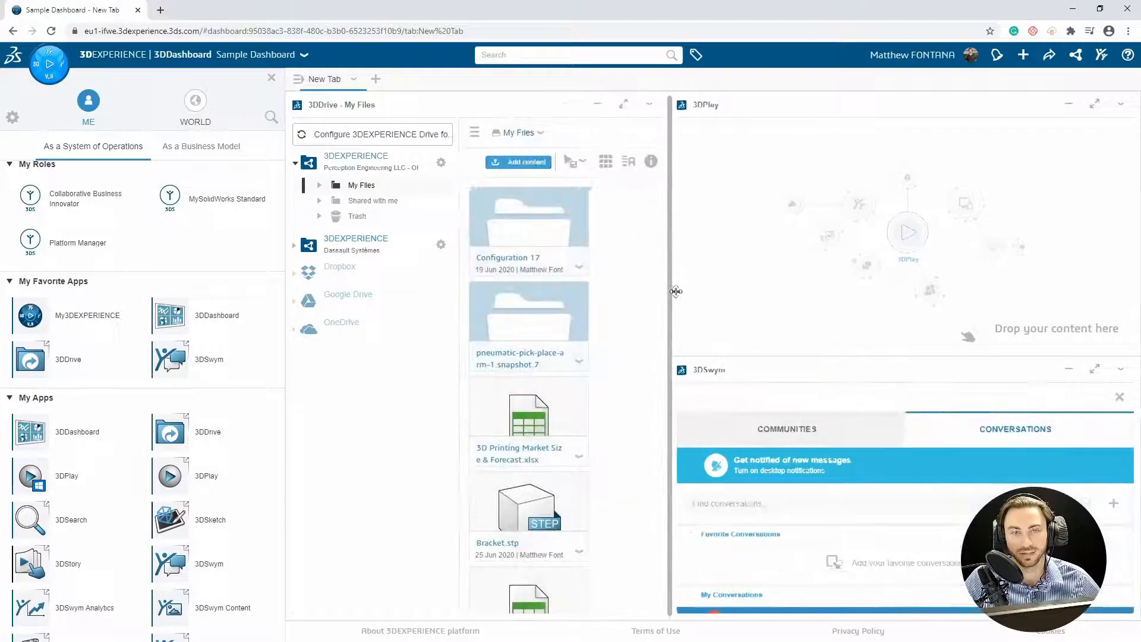
{"action": "left_click_drag", "start_coordinate": [676, 290], "coordinate": [712, 288]}
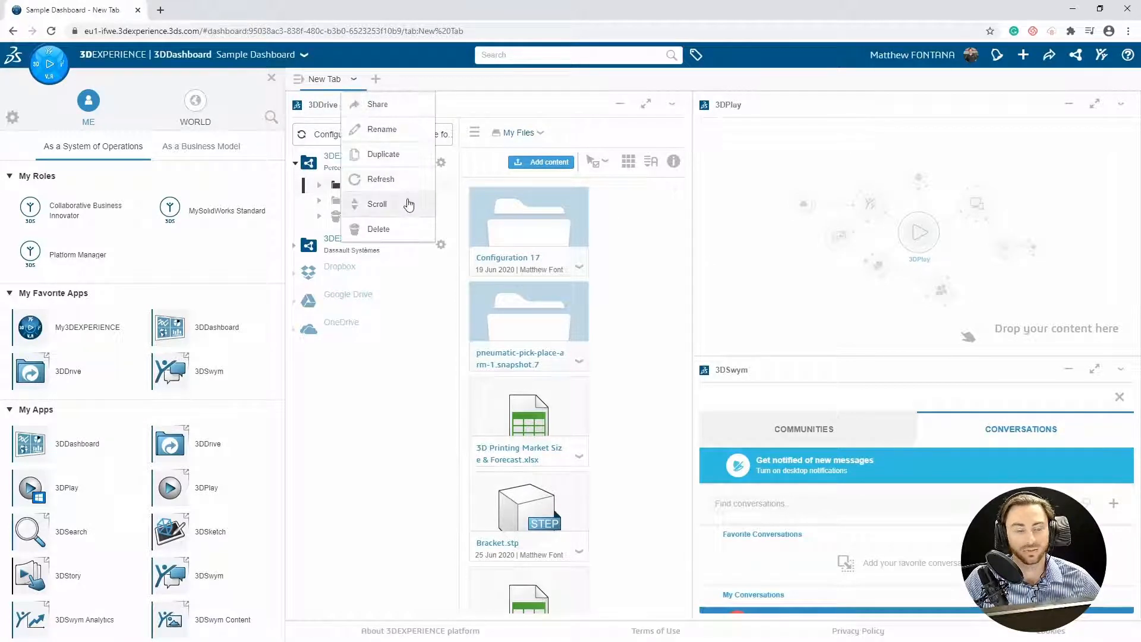
{"action": "left_click", "coordinate": [765, 285]}
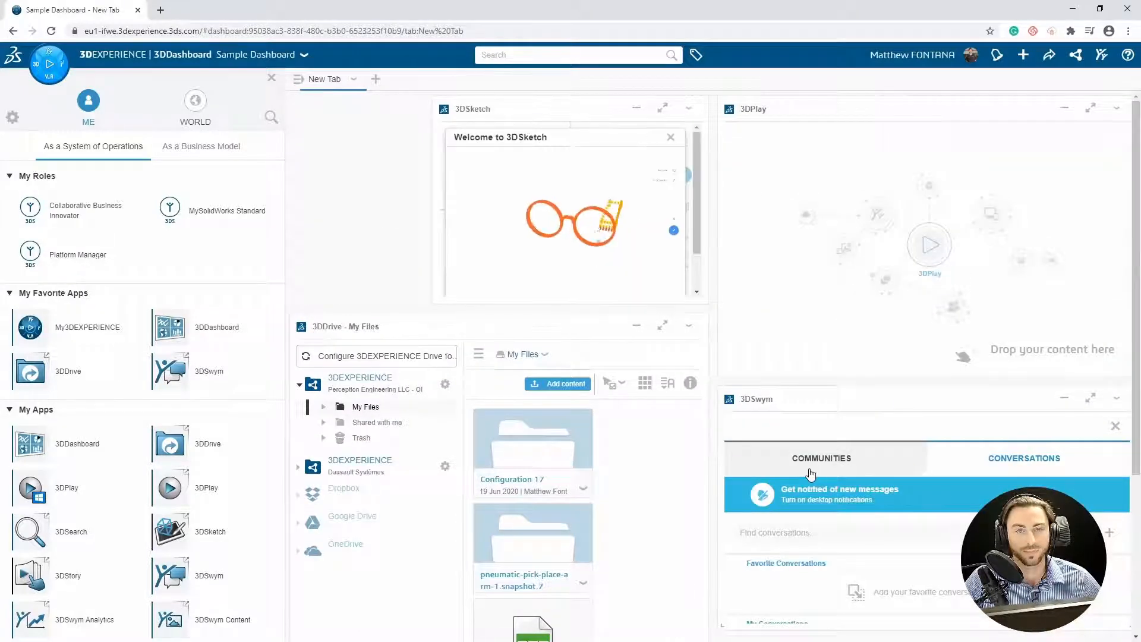
Step: Show the 3DSketch widget full screen, then close the apps side panel
{"action": "left_click", "coordinate": [1024, 458]}
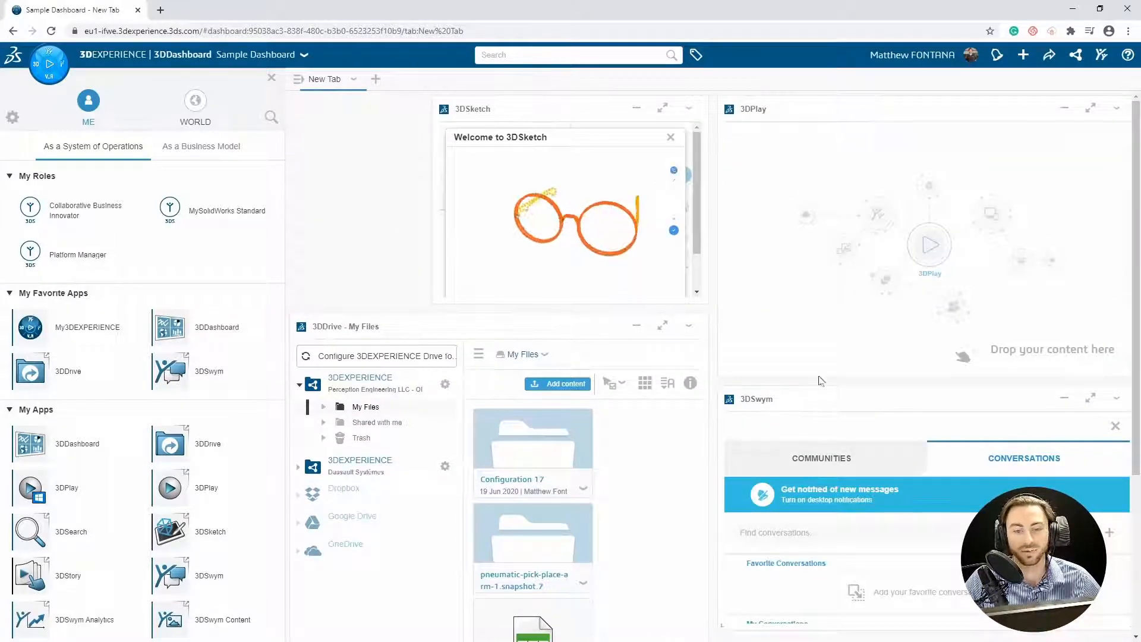
{"action": "mouse_move", "coordinate": [687, 109]}
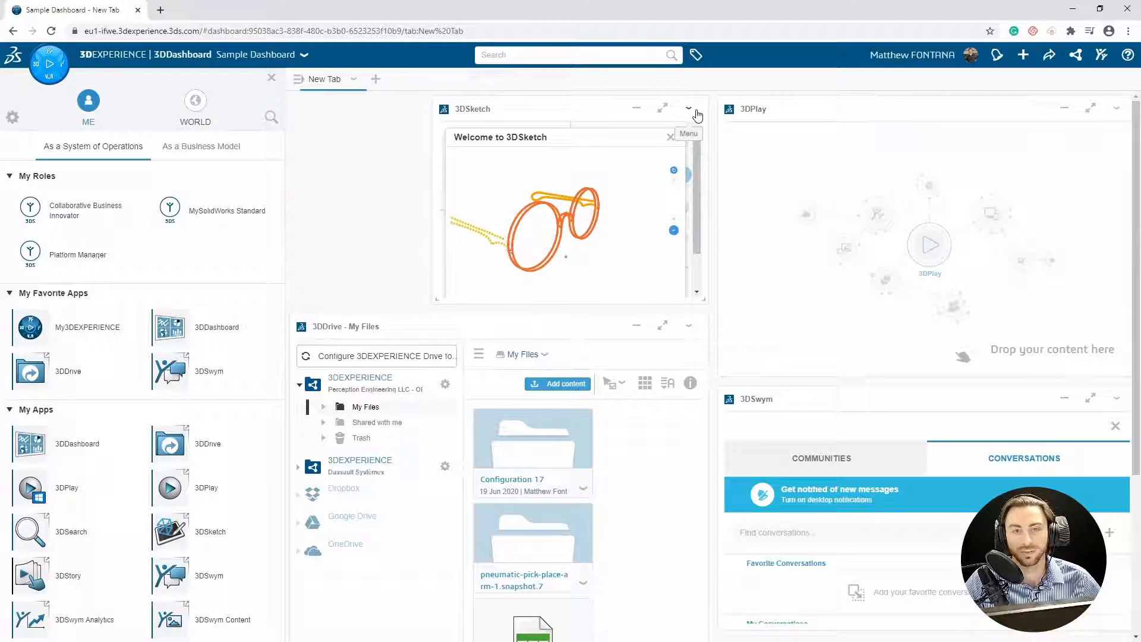
{"action": "left_click", "coordinate": [687, 108]}
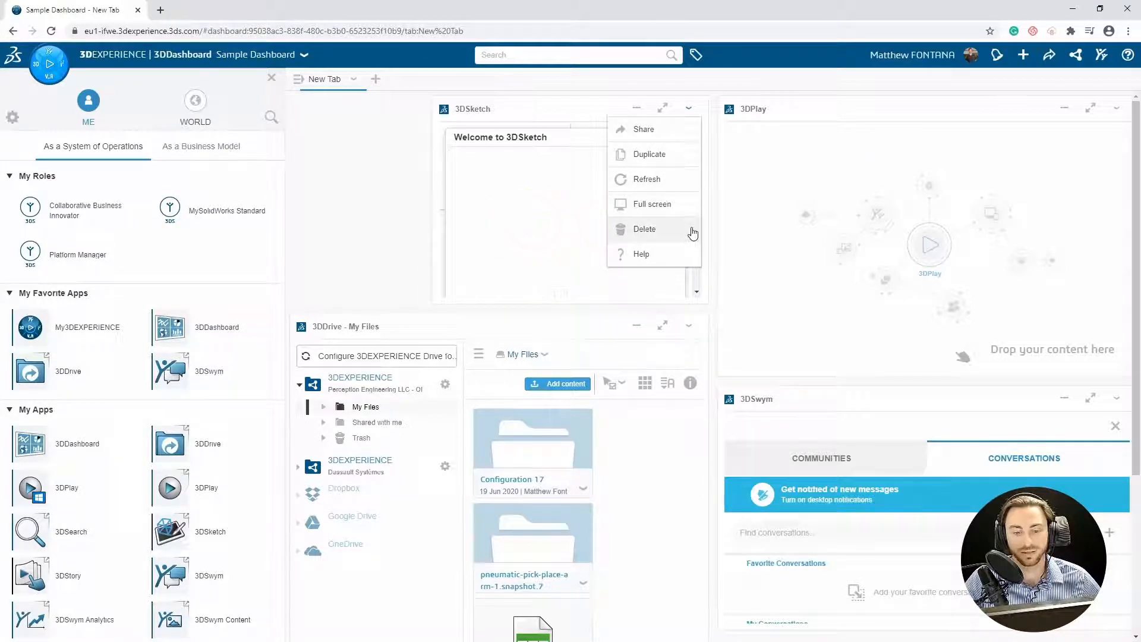
{"action": "mouse_move", "coordinate": [687, 255]}
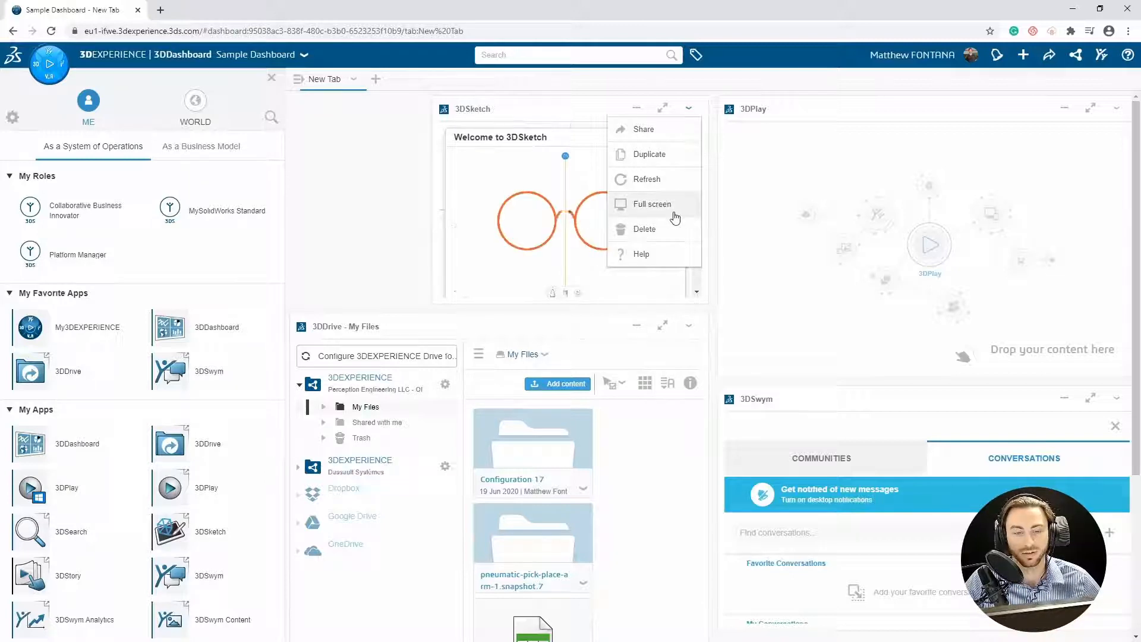
{"action": "left_click", "coordinate": [652, 204]}
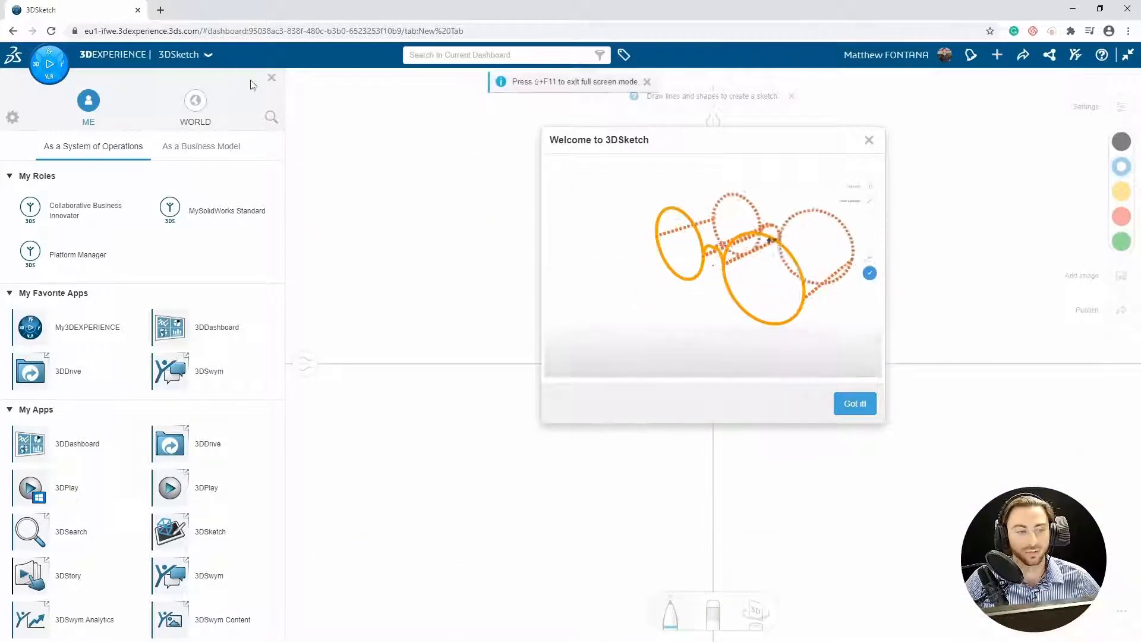
{"action": "left_click", "coordinate": [271, 78]}
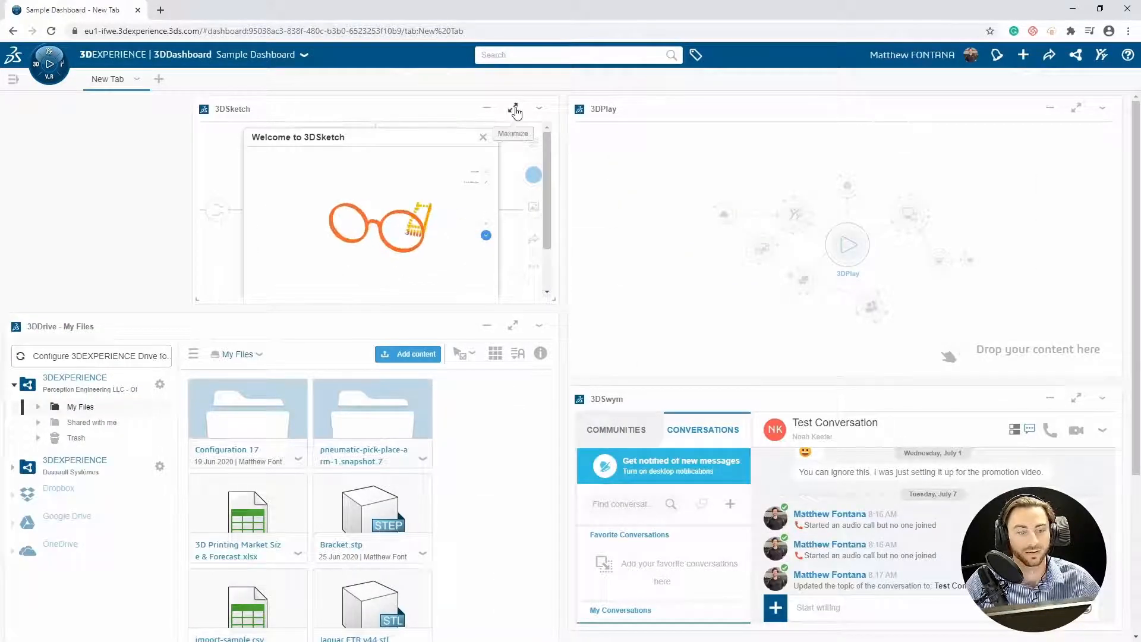
{"action": "left_click", "coordinate": [516, 107]}
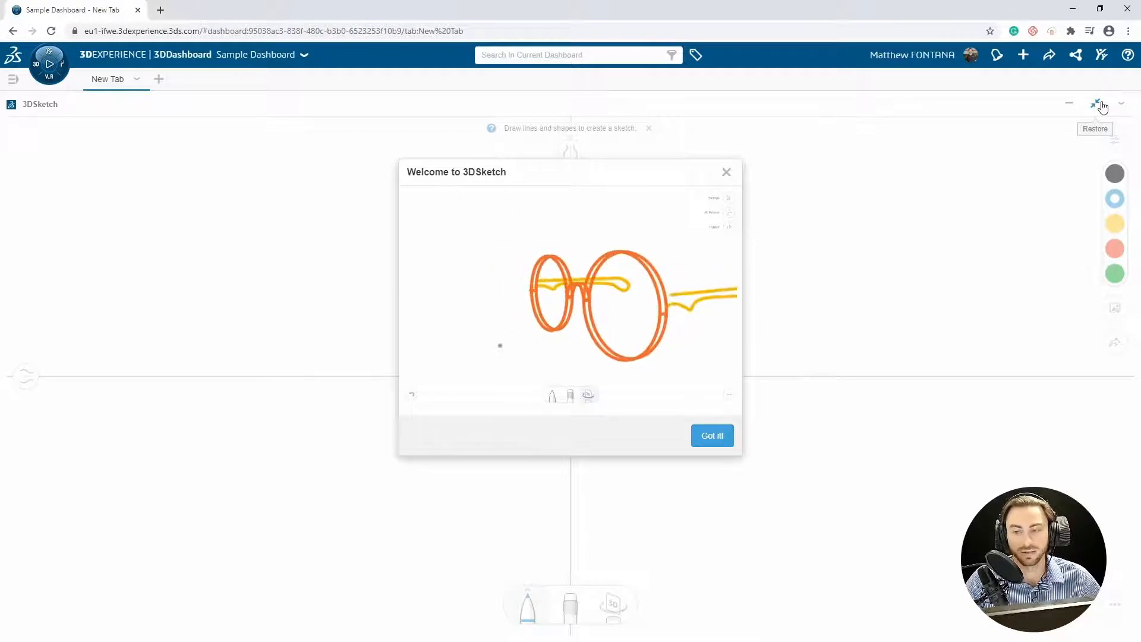
{"action": "left_click", "coordinate": [1098, 105]}
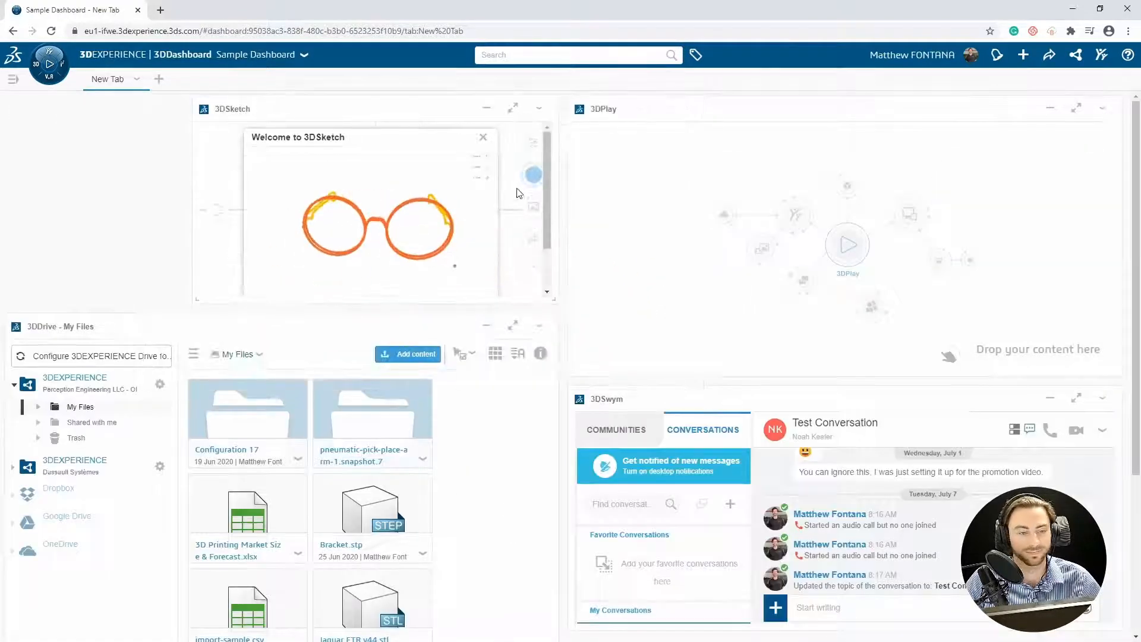
{"action": "left_click", "coordinate": [486, 107]}
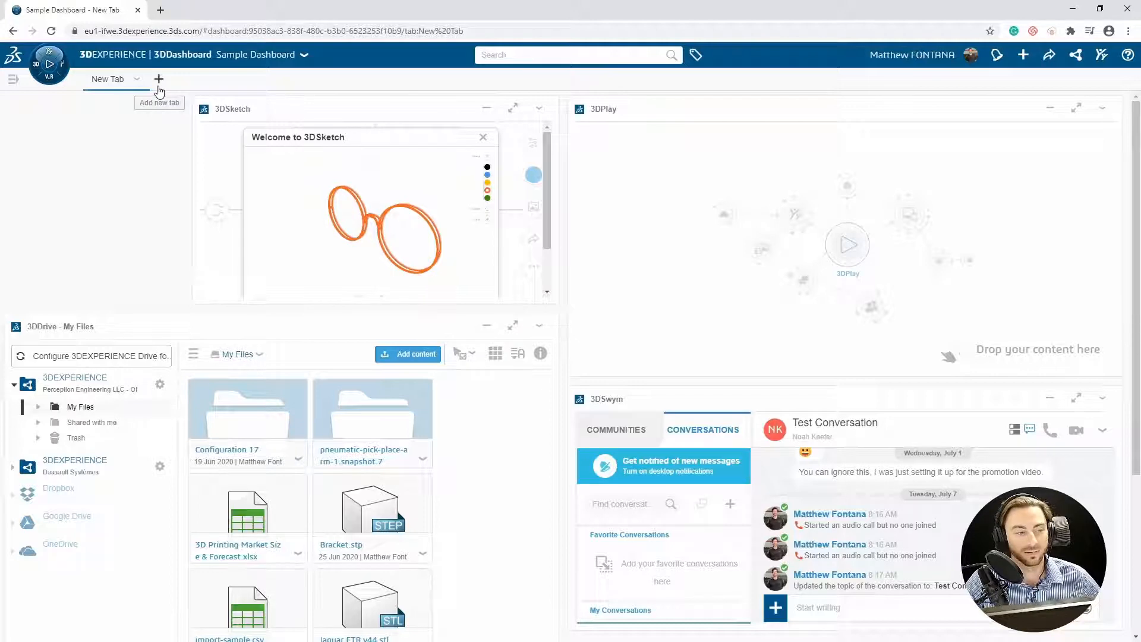
Step: Add empty tab New Tab 1, return to New Tab, and try its Share dialog
{"action": "left_click", "coordinate": [158, 79]}
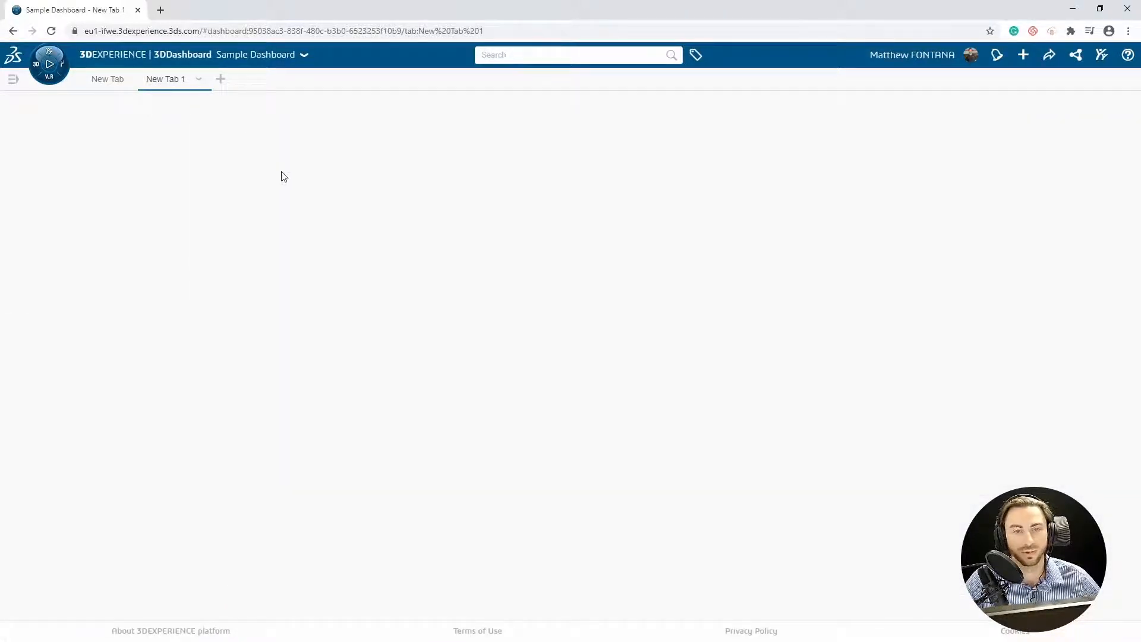
{"action": "mouse_move", "coordinate": [264, 182]}
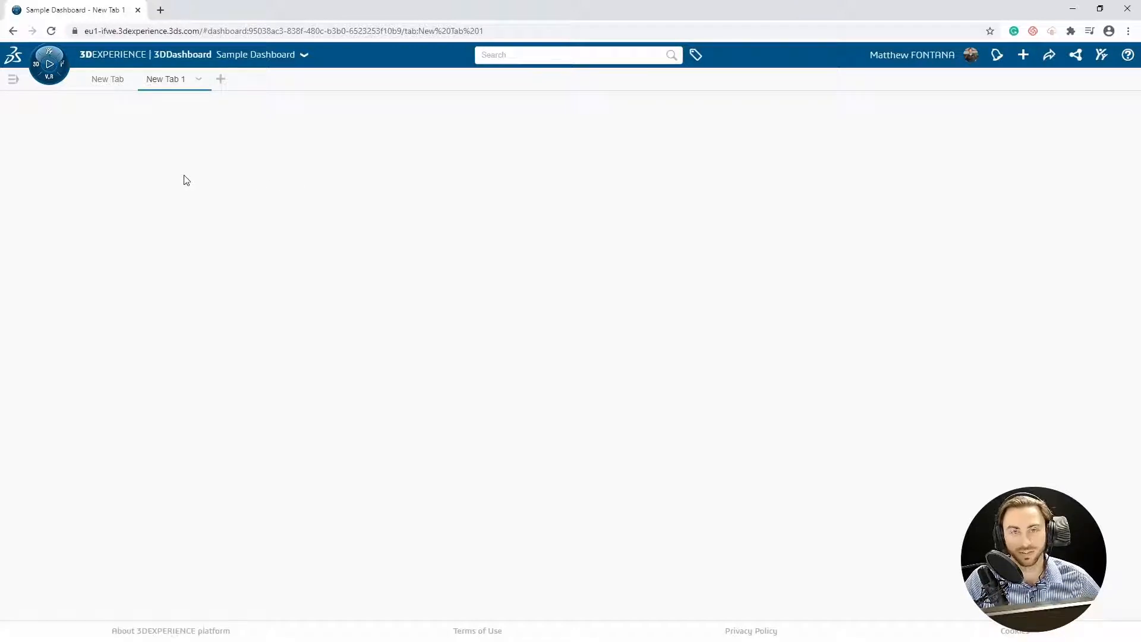
{"action": "left_click", "coordinate": [107, 79]}
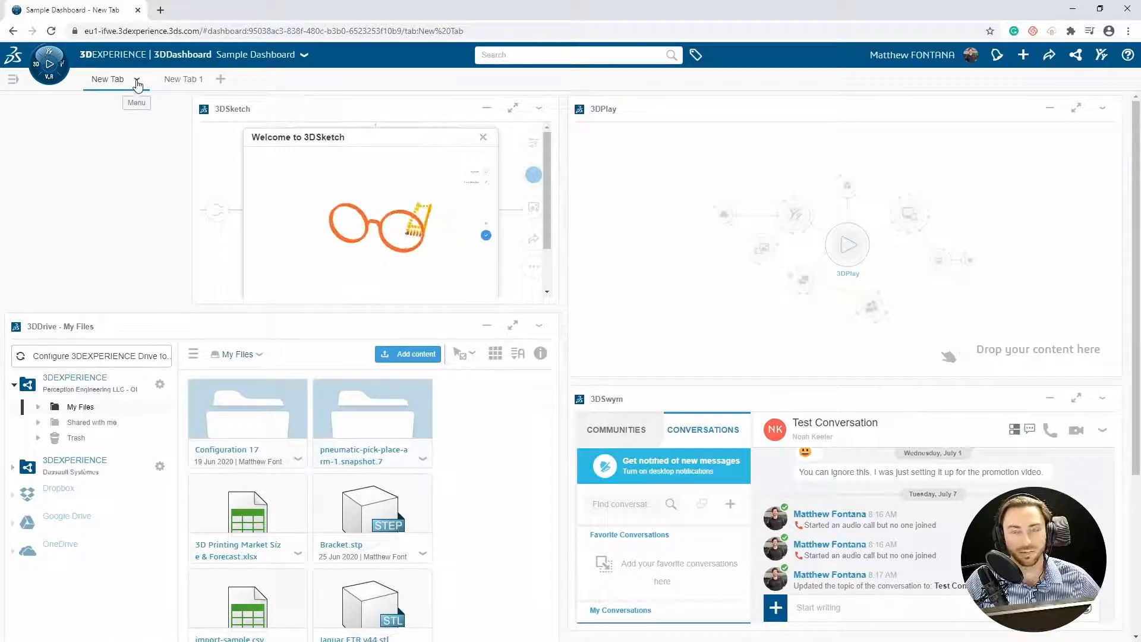
{"action": "left_click", "coordinate": [136, 79]}
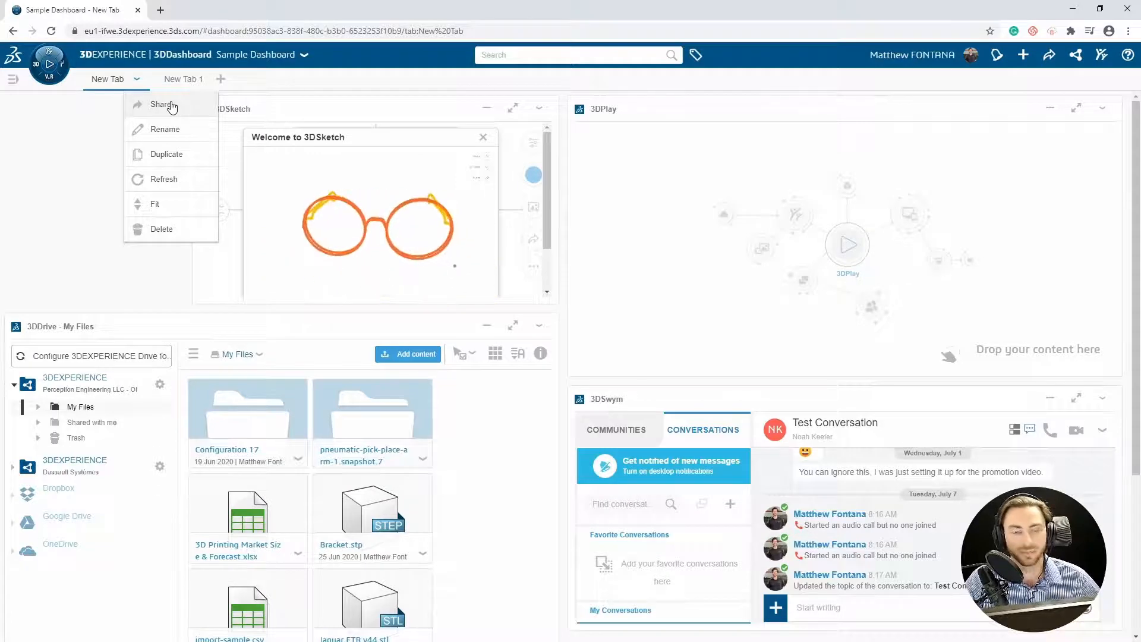
{"action": "left_click", "coordinate": [161, 104]}
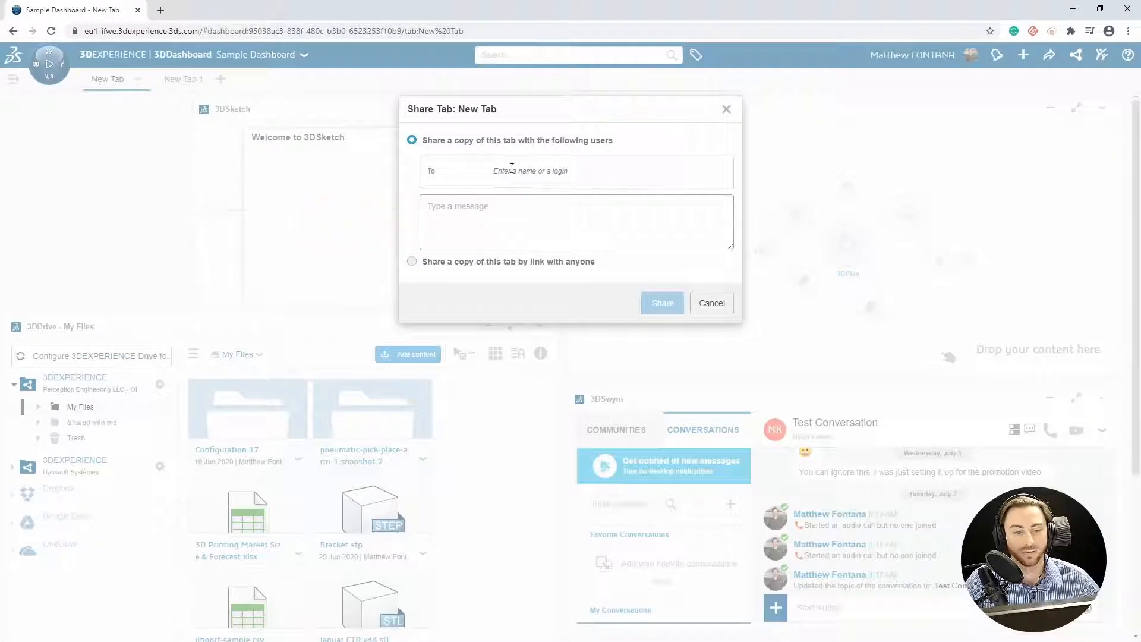
{"action": "left_click", "coordinate": [574, 171]}
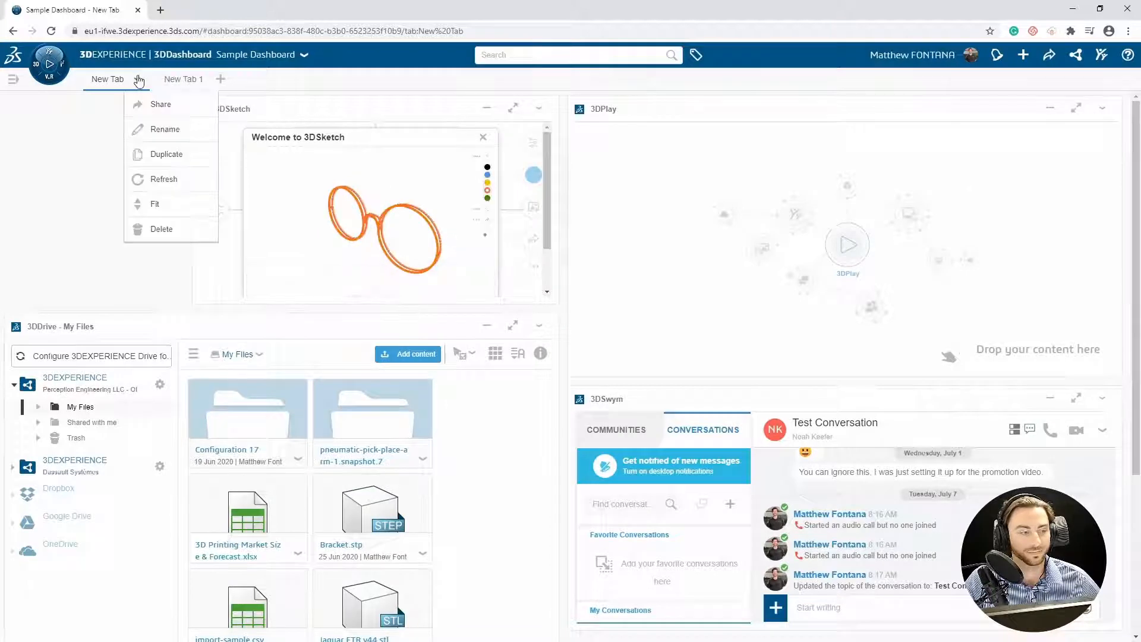
Step: Try renaming New Tab, duplicate it, delete the copy, then delete New Tab
{"action": "left_click", "coordinate": [166, 129]}
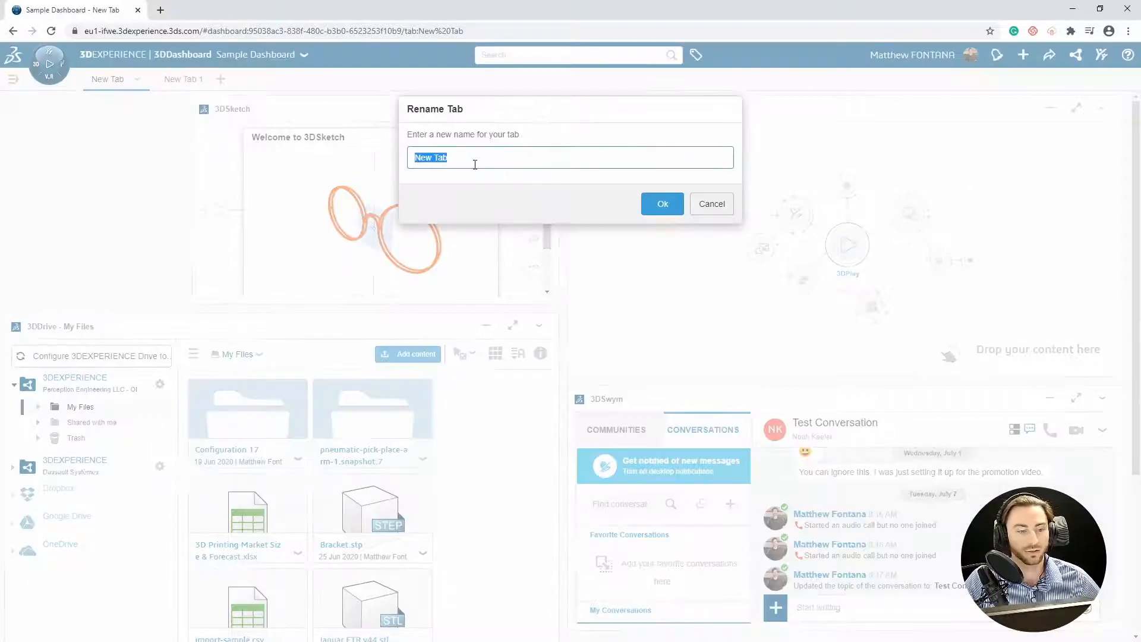
{"action": "left_click", "coordinate": [710, 204]}
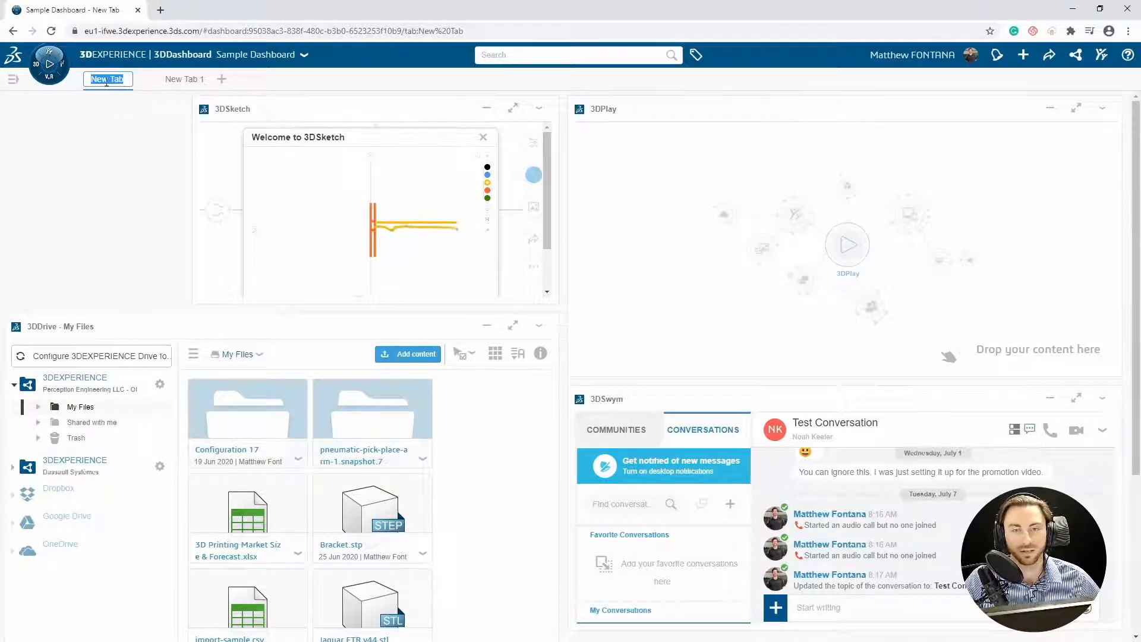
{"action": "left_click", "coordinate": [136, 79]}
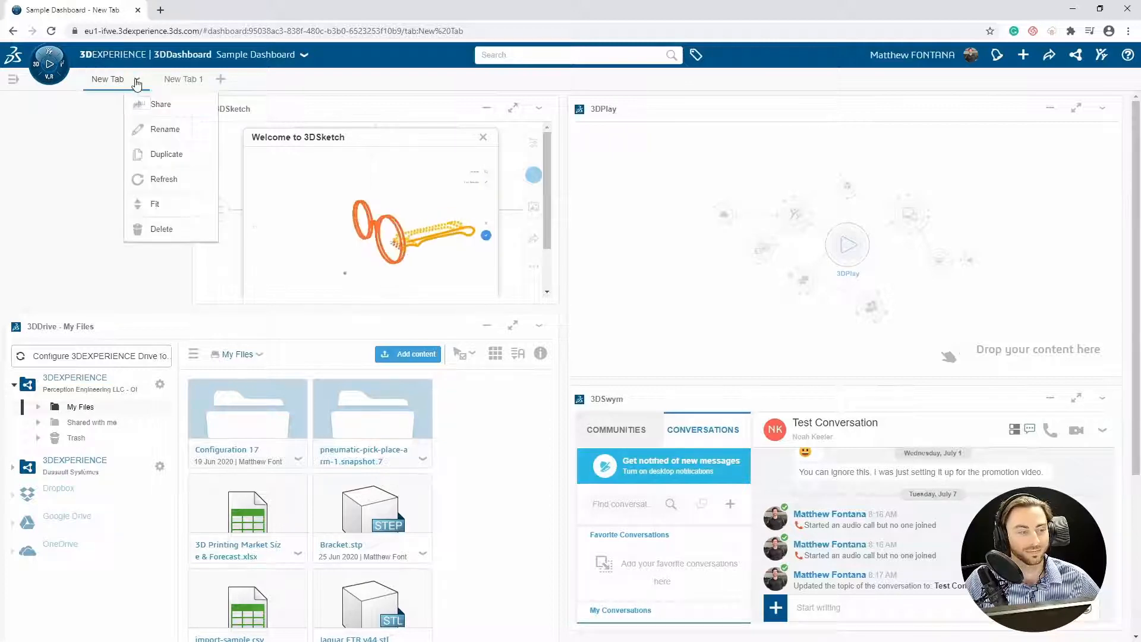
{"action": "left_click", "coordinate": [116, 91]}
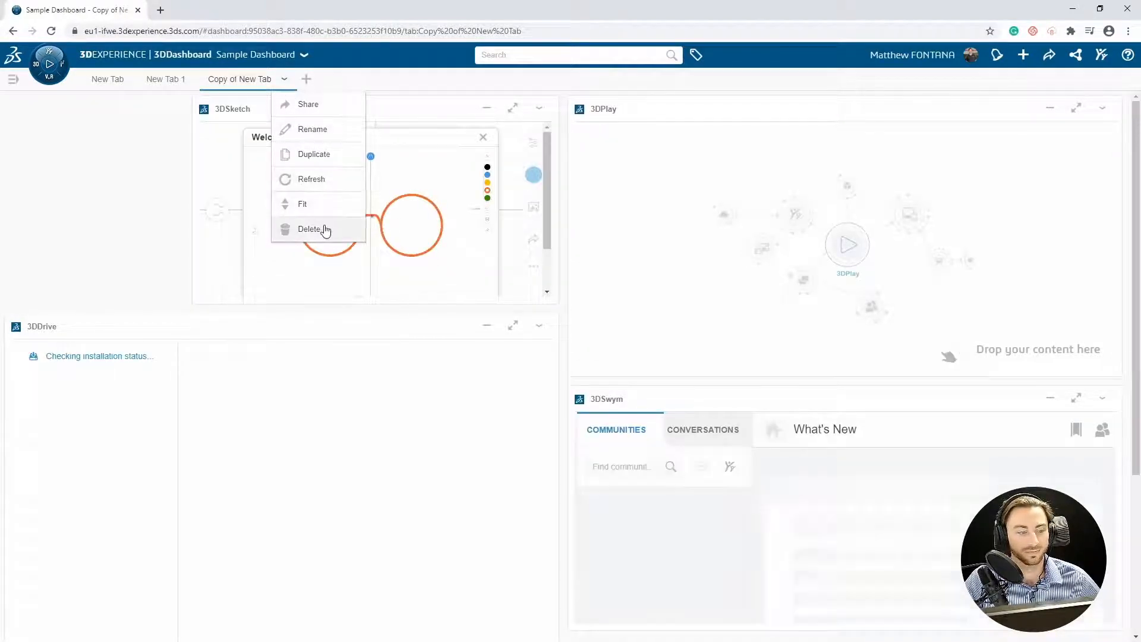
{"action": "left_click", "coordinate": [309, 228]}
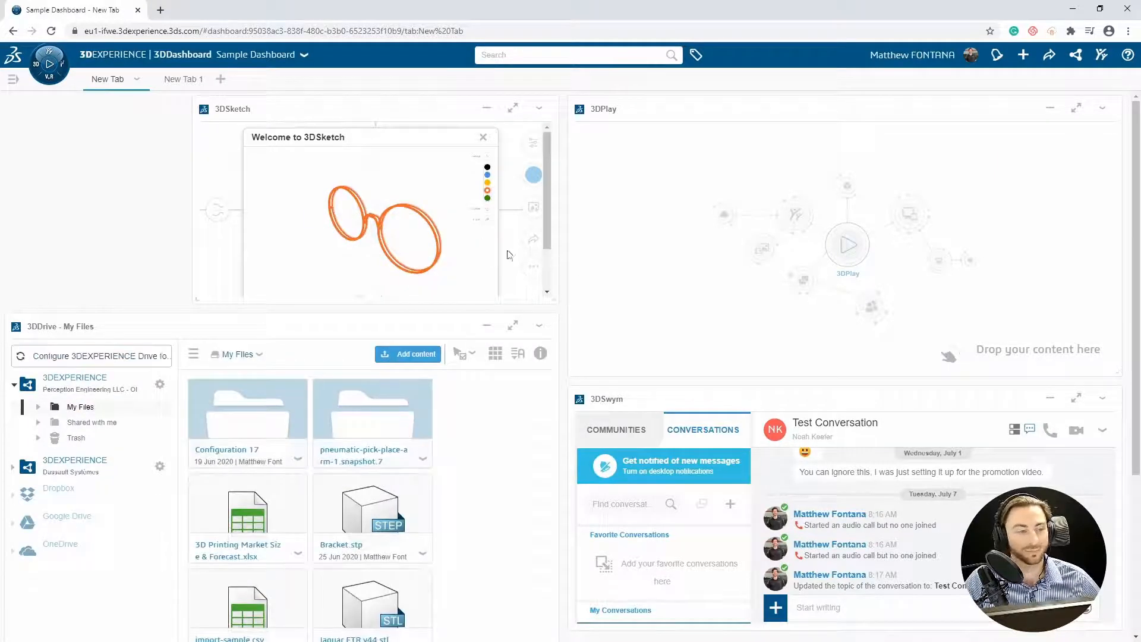
{"action": "left_click", "coordinate": [135, 79]}
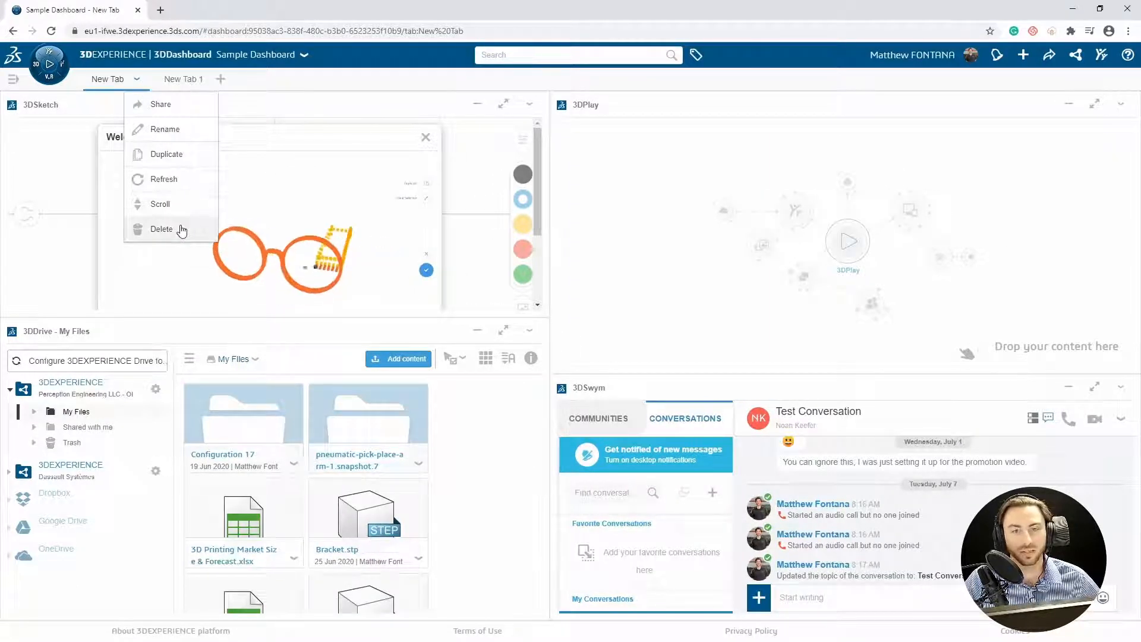
{"action": "left_click", "coordinate": [161, 228]}
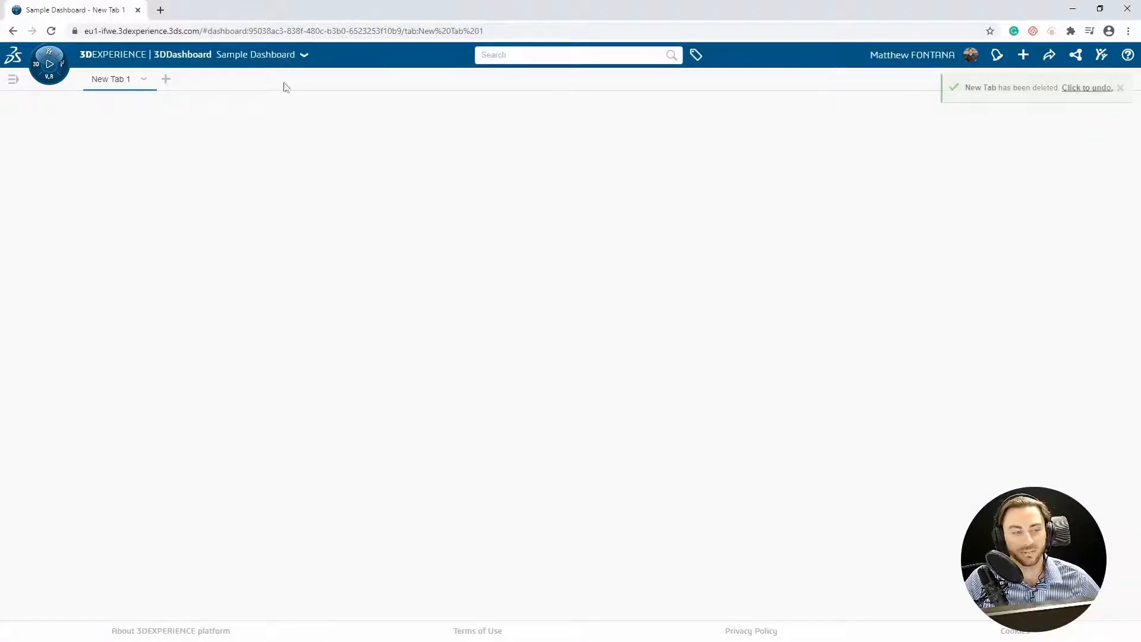
{"action": "mouse_move", "coordinate": [304, 62]}
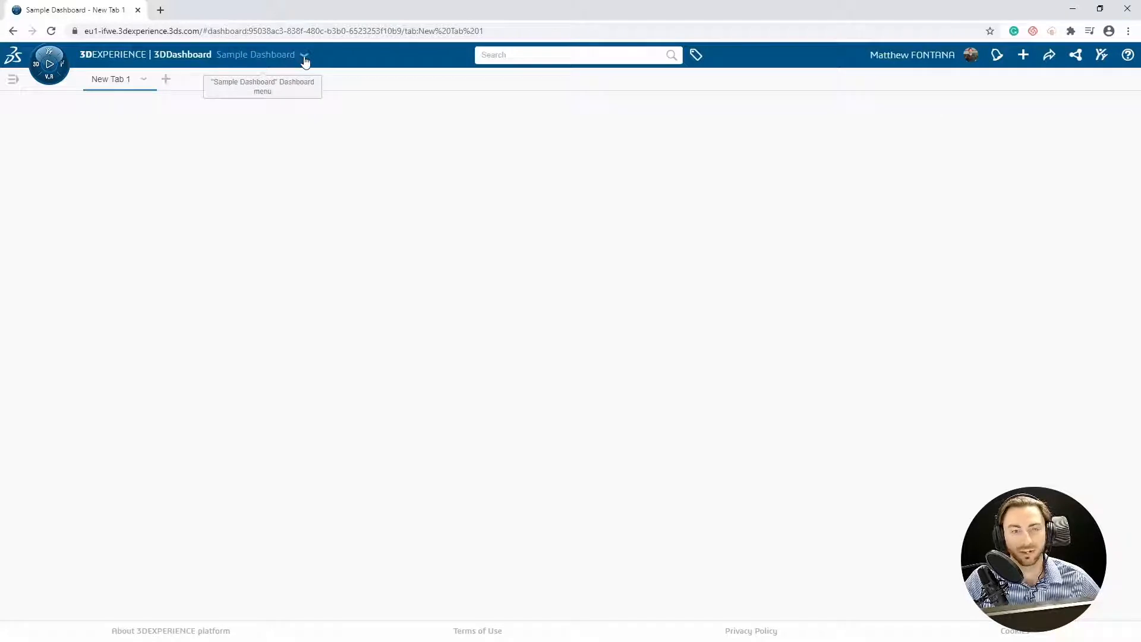
{"action": "left_click", "coordinate": [304, 54]}
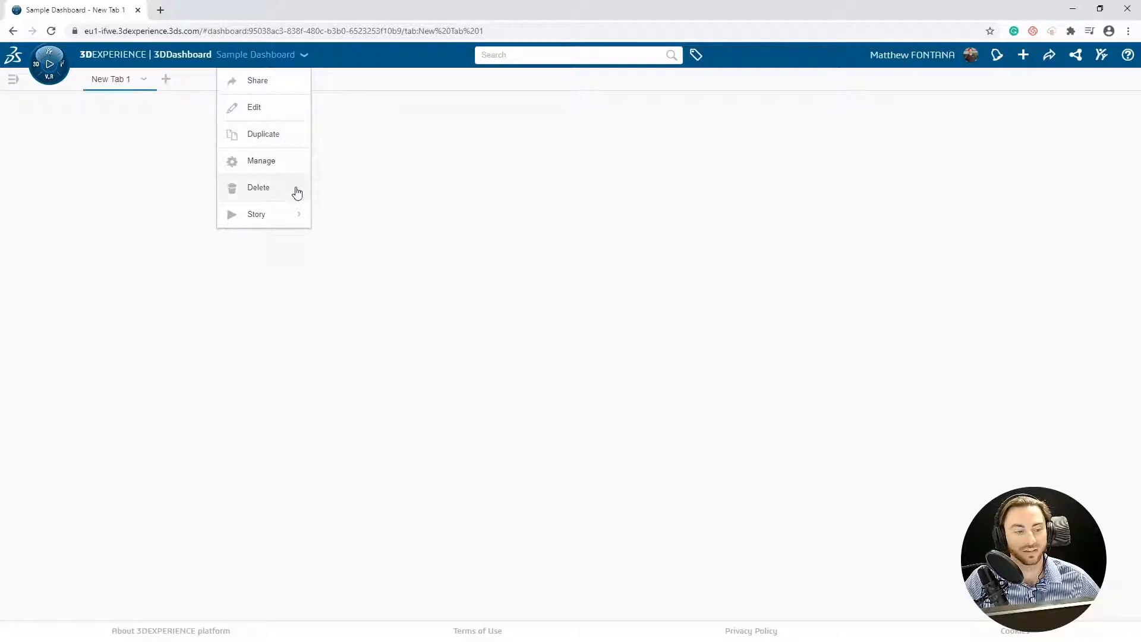
{"action": "mouse_move", "coordinate": [287, 133]}
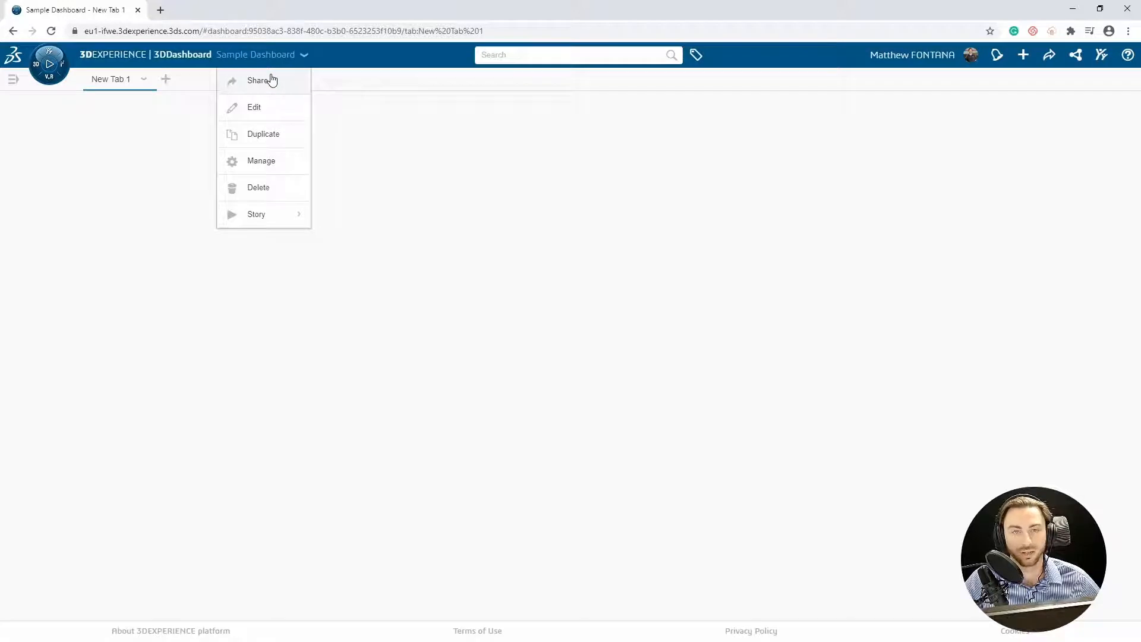
{"action": "left_click", "coordinate": [260, 80]}
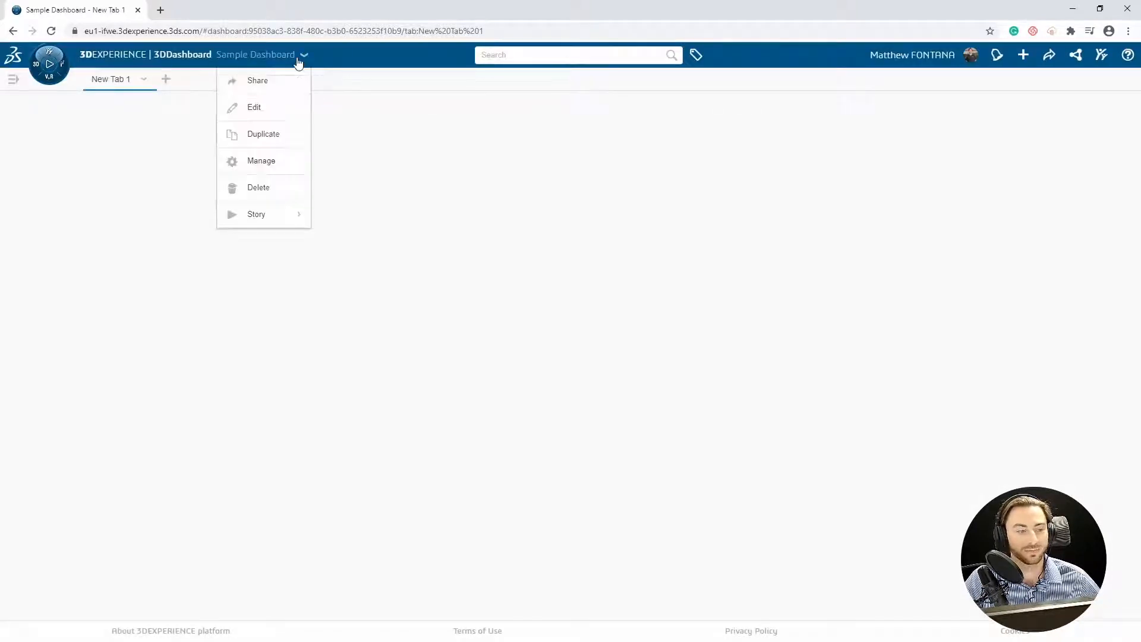
{"action": "mouse_move", "coordinate": [293, 138]}
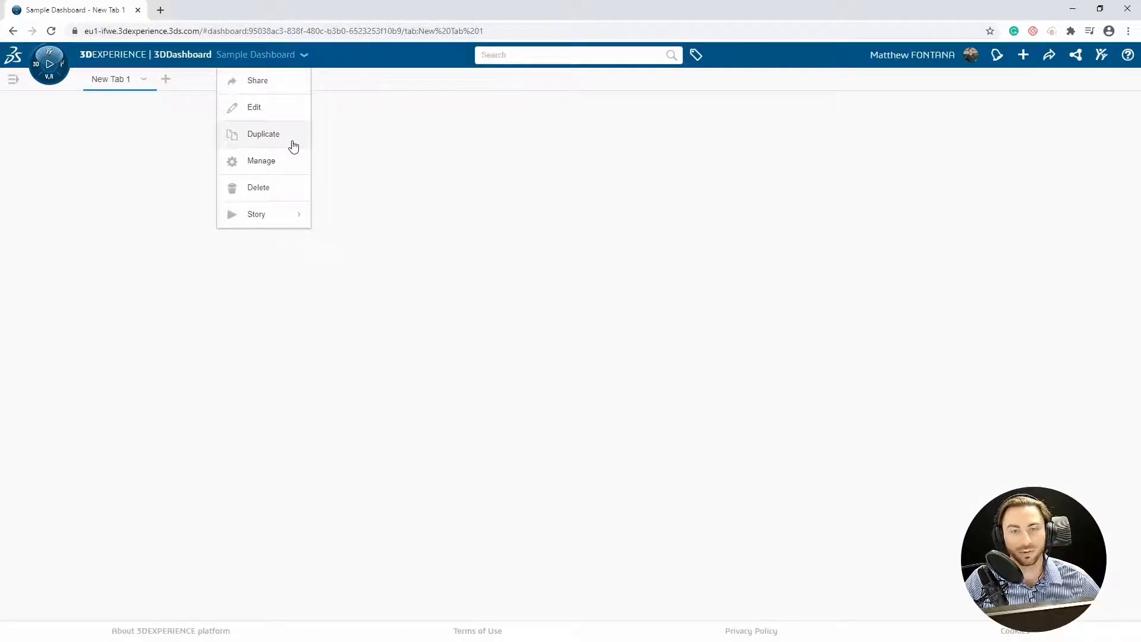
{"action": "mouse_move", "coordinate": [290, 161]}
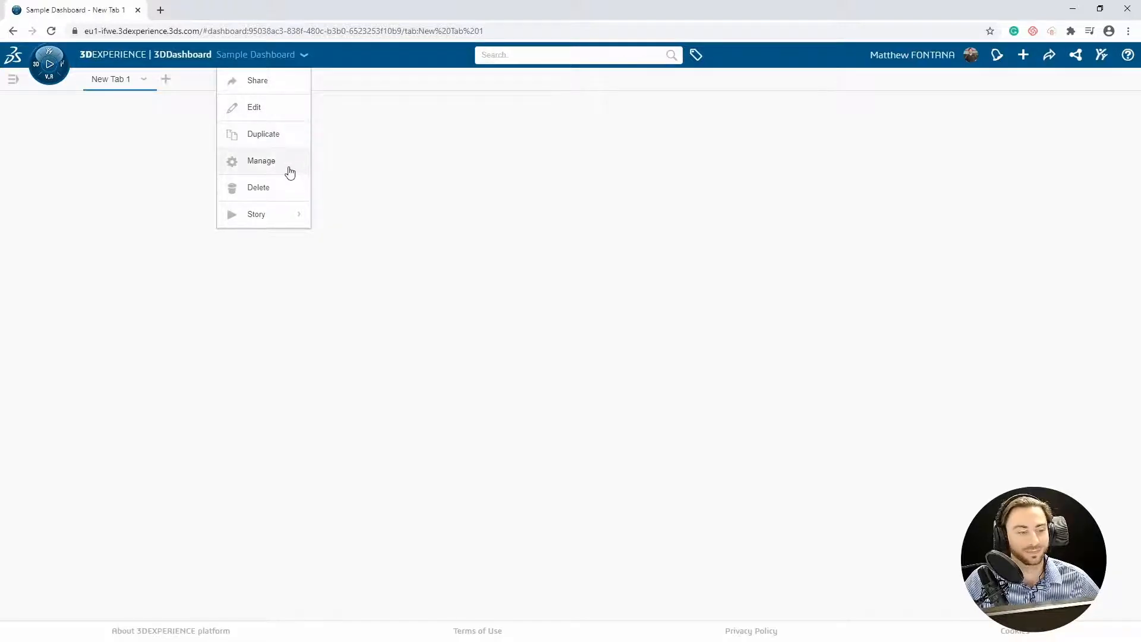
{"action": "left_click", "coordinate": [260, 160]}
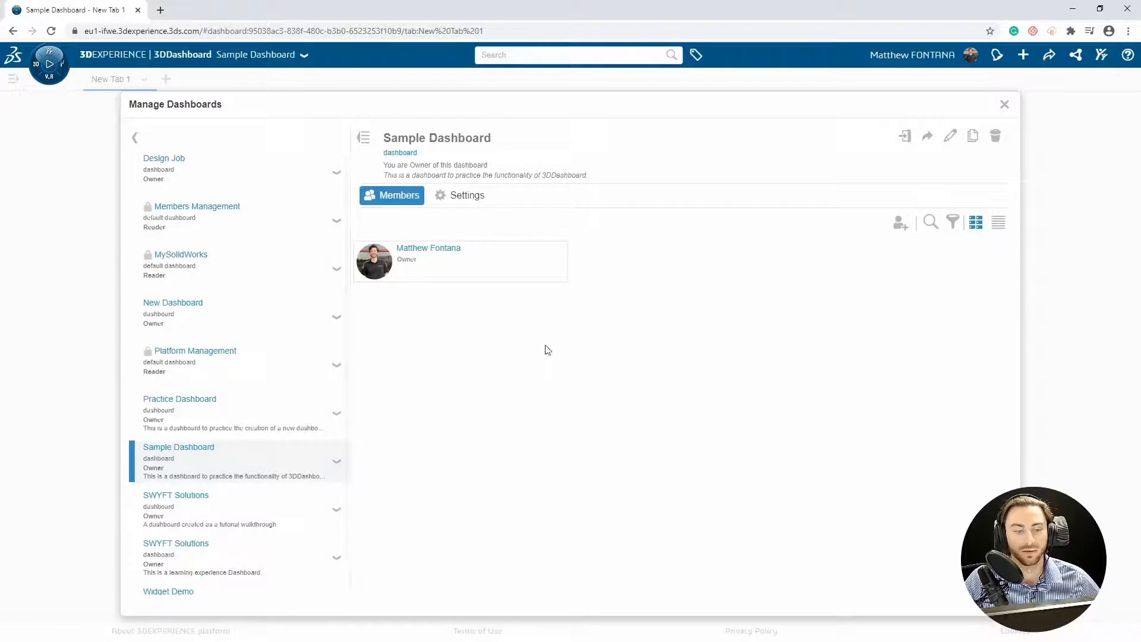
{"action": "mouse_move", "coordinate": [881, 223]}
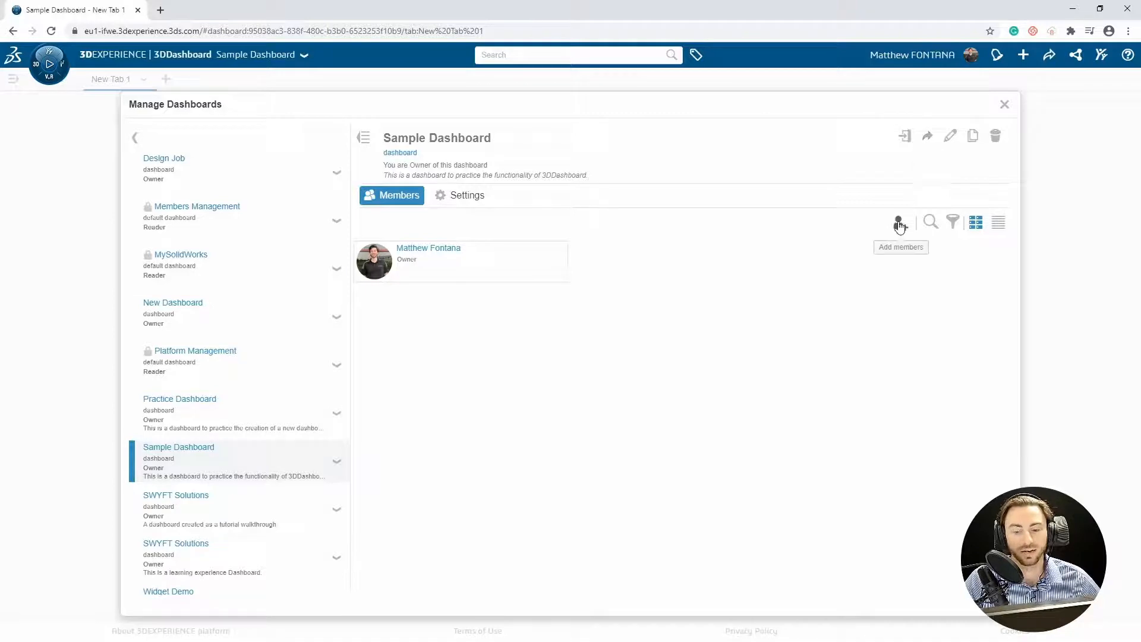
{"action": "mouse_move", "coordinate": [635, 253]}
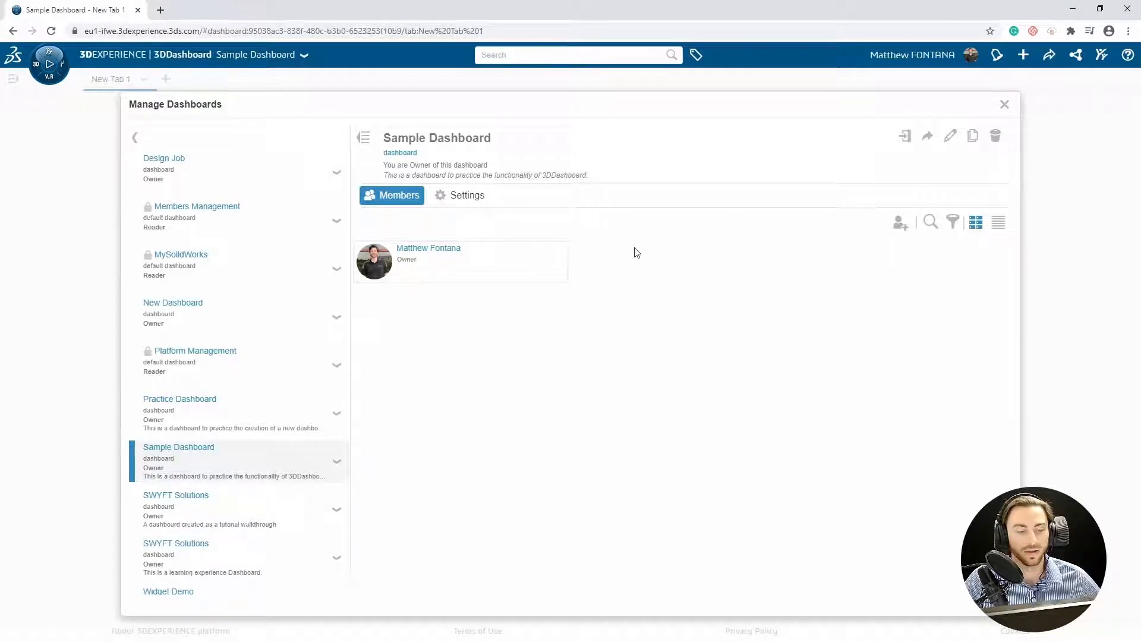
Step: Close, reopen, and close again the dashboard management window
{"action": "left_click", "coordinate": [928, 136]}
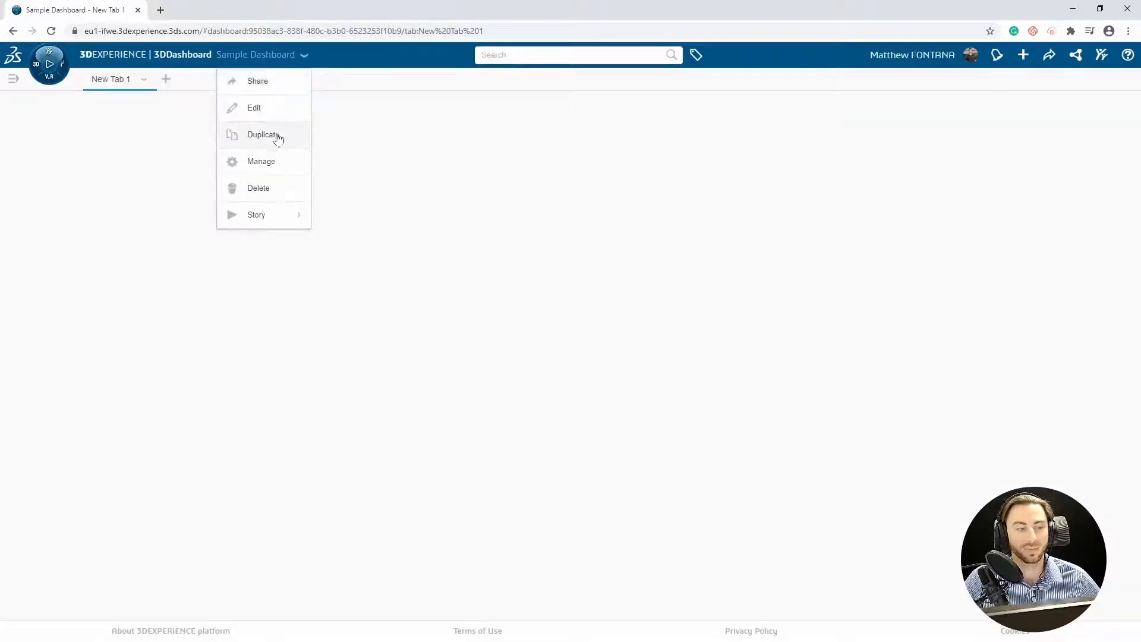
{"action": "left_click", "coordinate": [260, 161]}
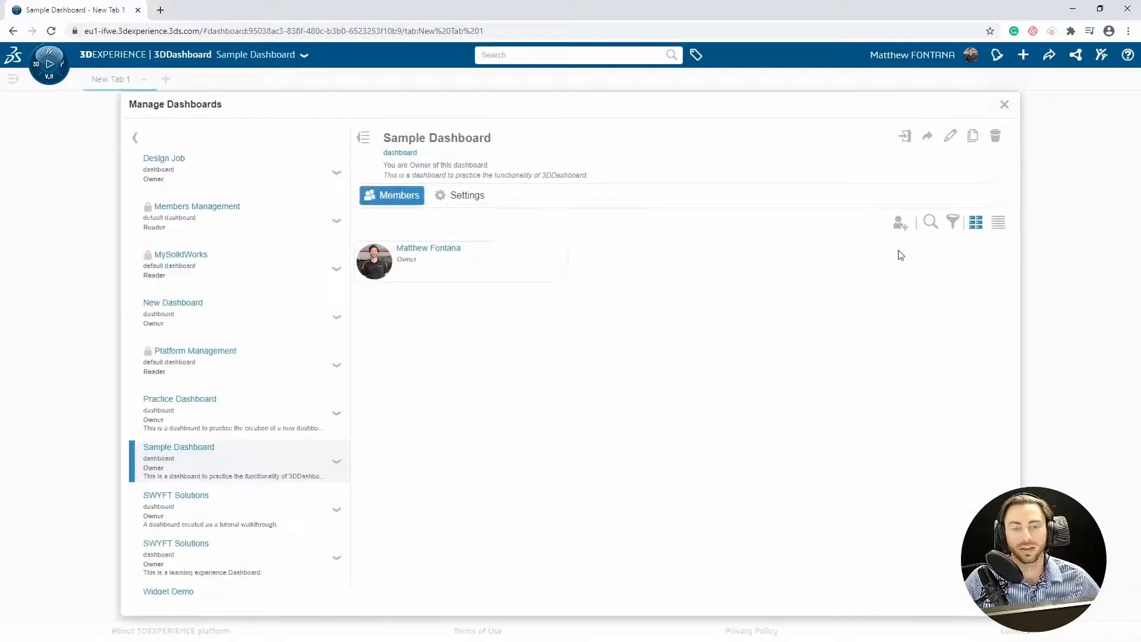
{"action": "mouse_move", "coordinate": [806, 279]}
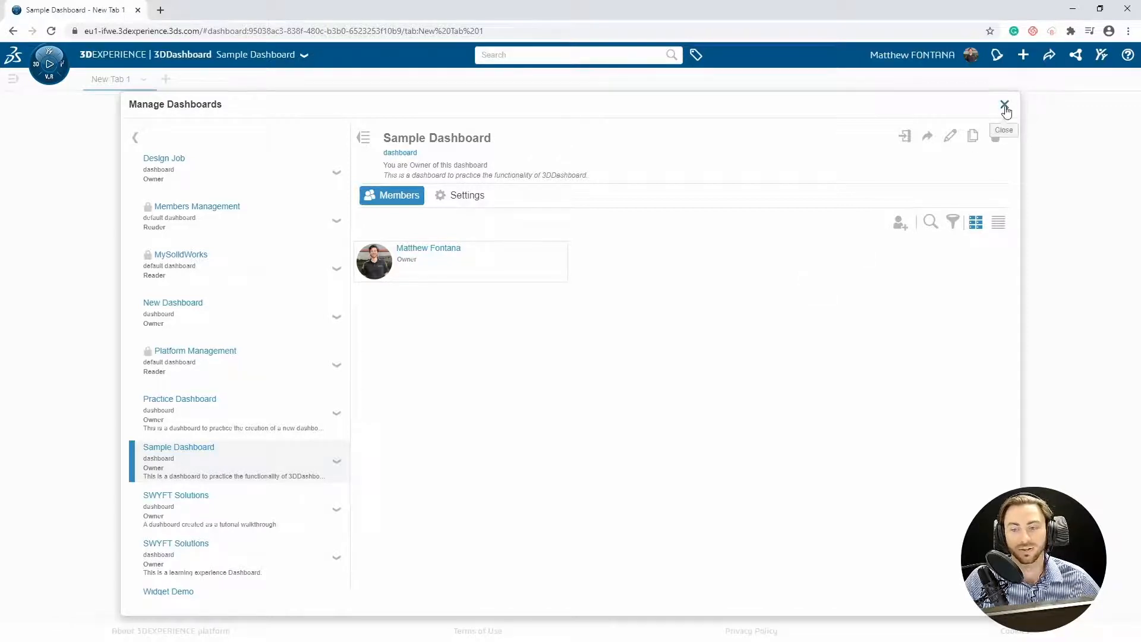
{"action": "left_click", "coordinate": [1005, 104]}
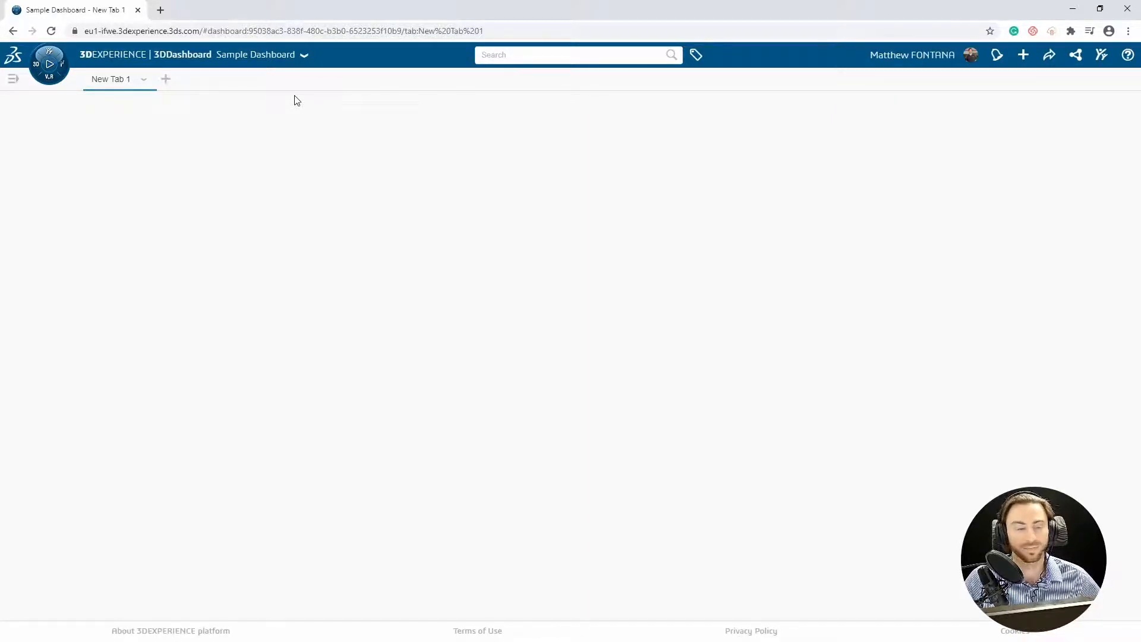
Step: Open the Sample Dashboard dropdown to reach Story > Add Story
{"action": "left_click", "coordinate": [304, 55]}
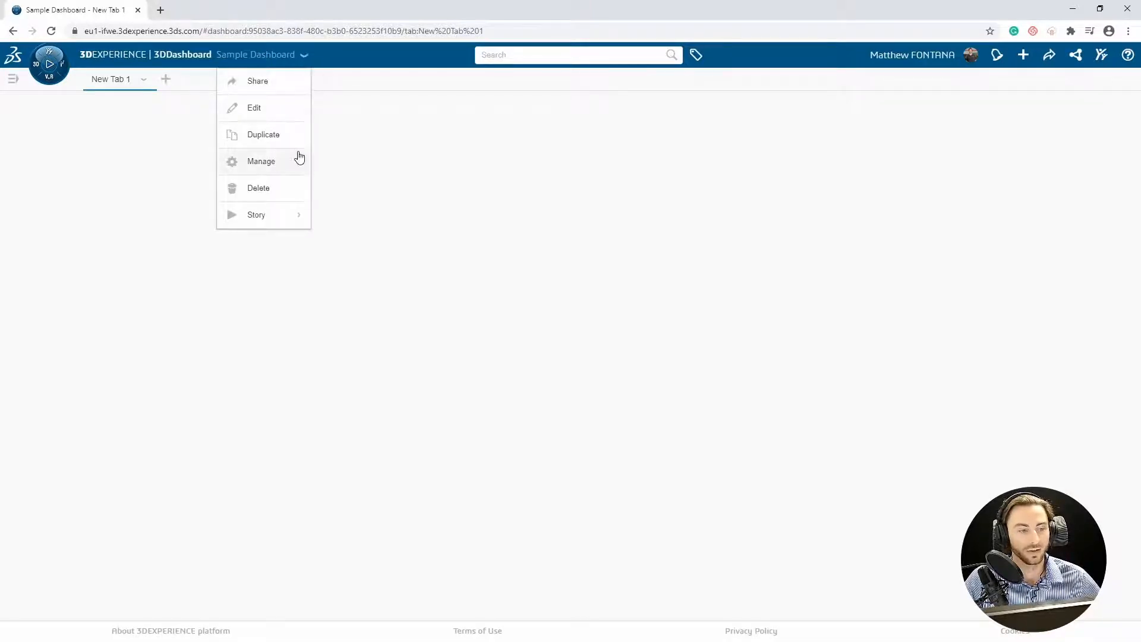
{"action": "mouse_move", "coordinate": [293, 188]}
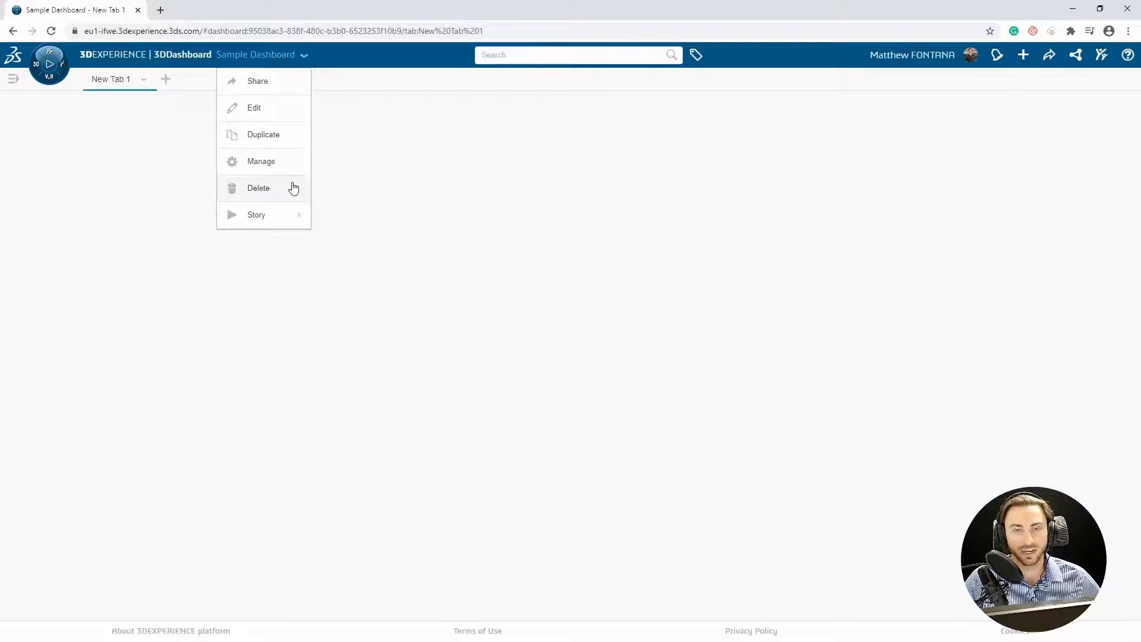
{"action": "mouse_move", "coordinate": [256, 215]}
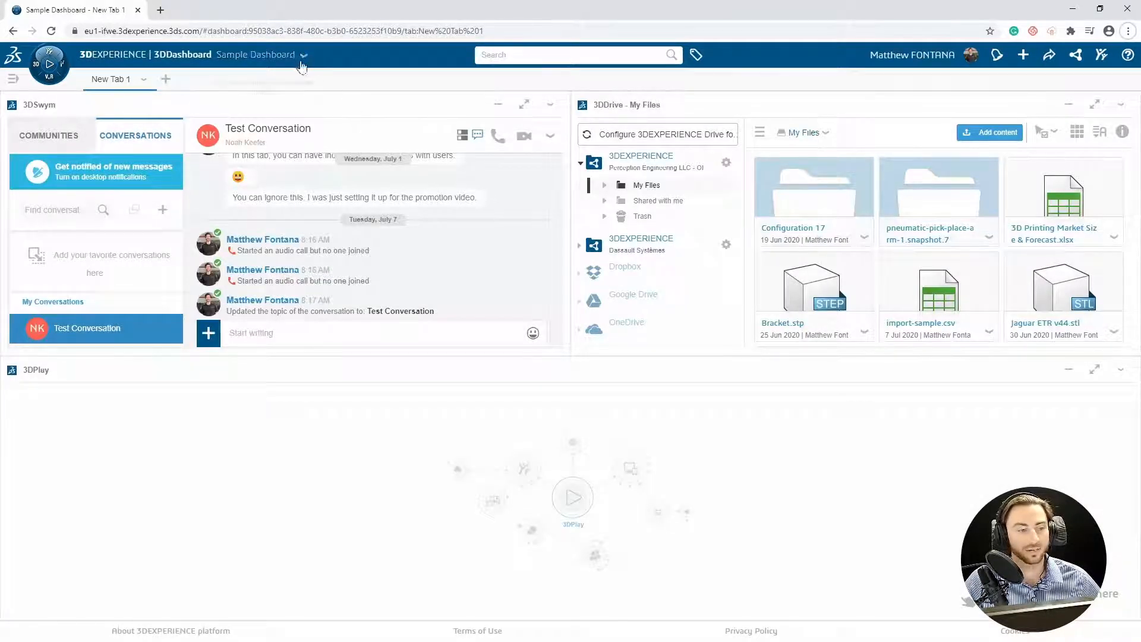
{"action": "left_click", "coordinate": [302, 55]}
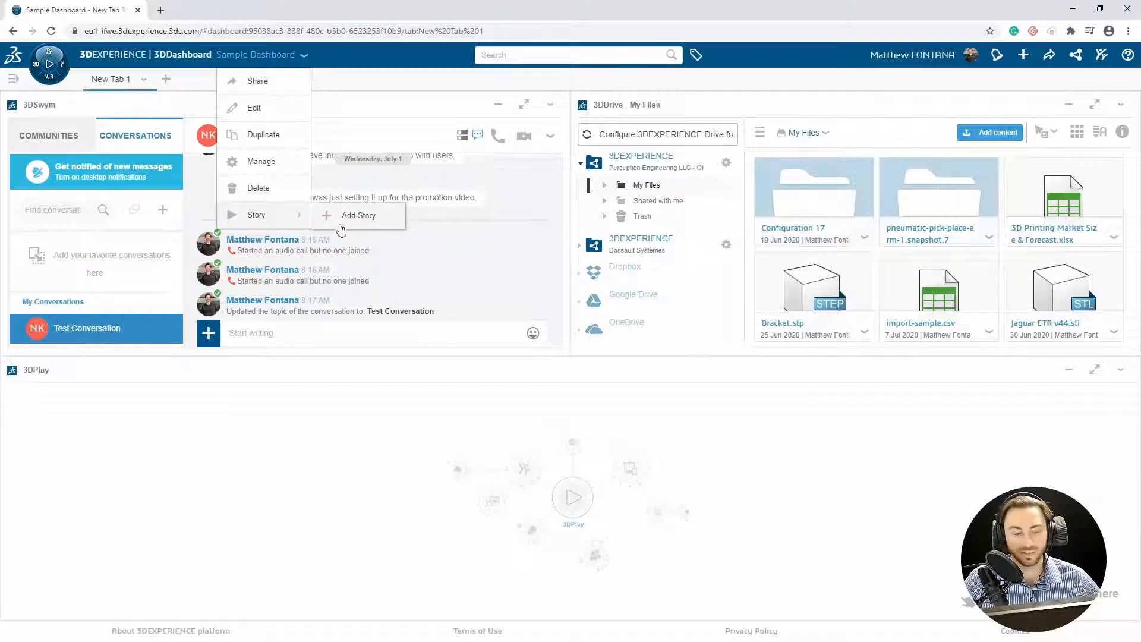
Step: Create a new story titled 'How to use this dashboard' with a demonstration description
{"action": "left_click", "coordinate": [358, 215]}
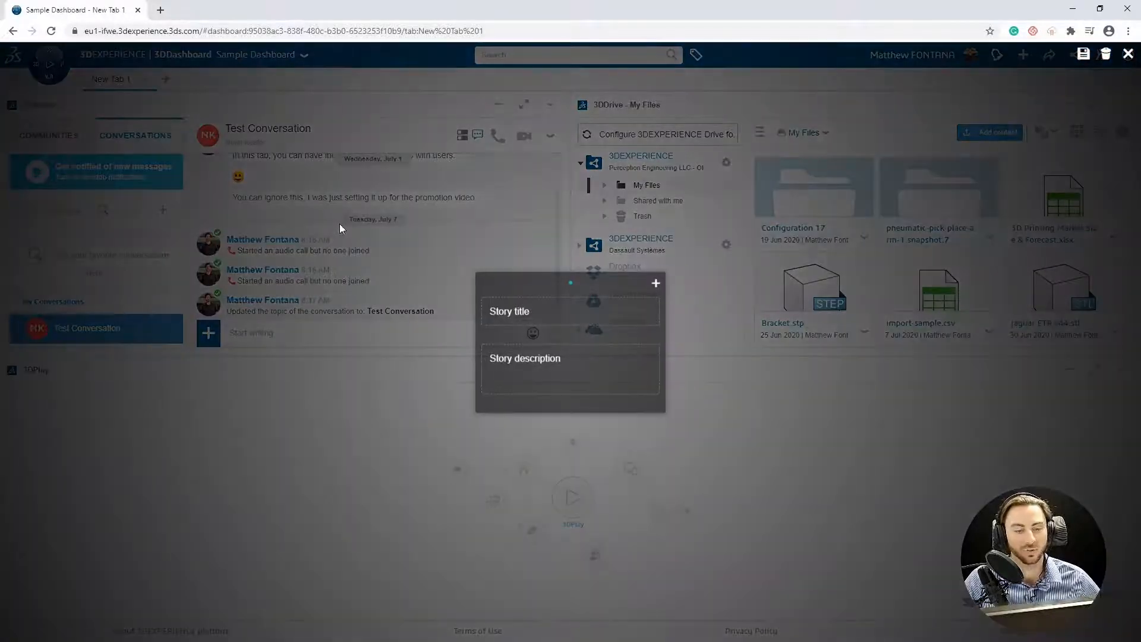
{"action": "left_click", "coordinate": [538, 311]}
{"action": "type", "text": "How to use this dashboard"}
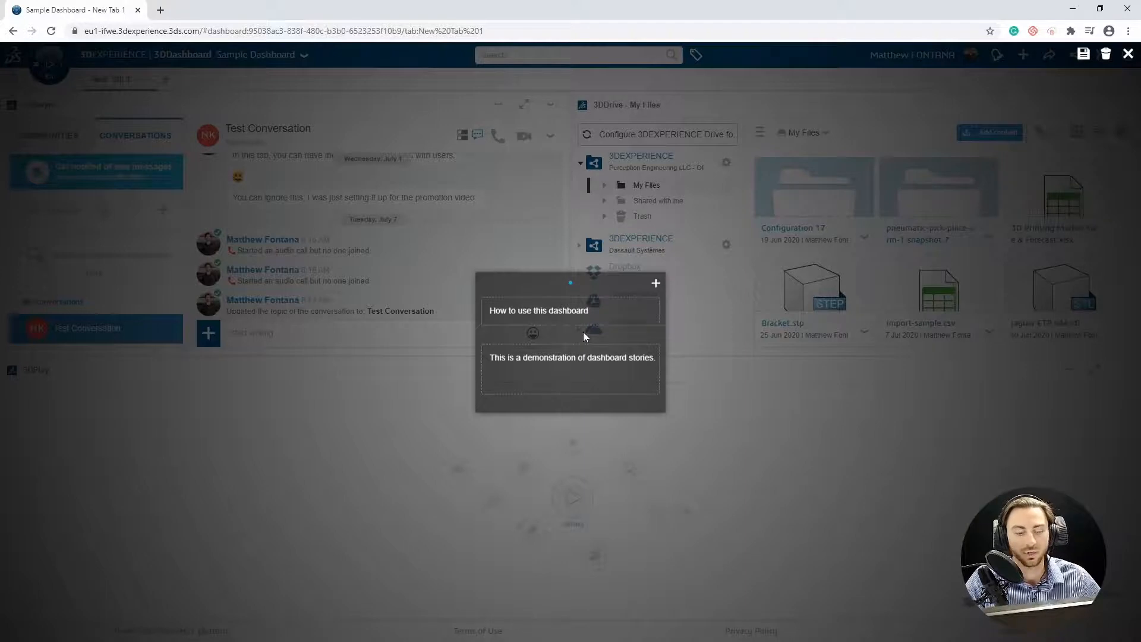
{"action": "mouse_move", "coordinate": [655, 282]}
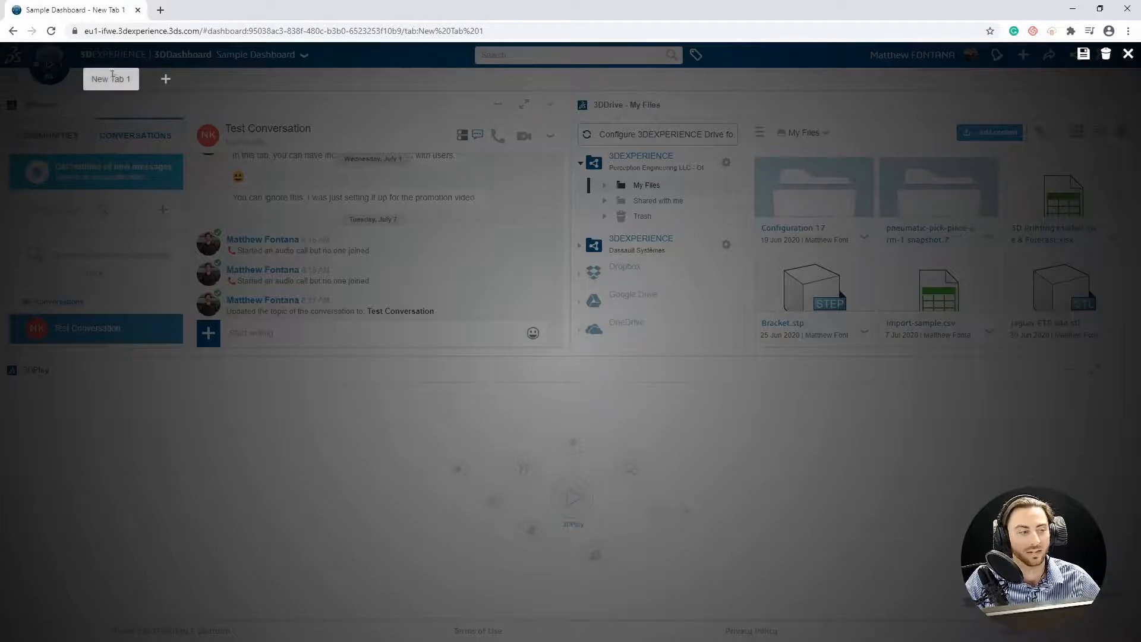
{"action": "mouse_move", "coordinate": [166, 78]}
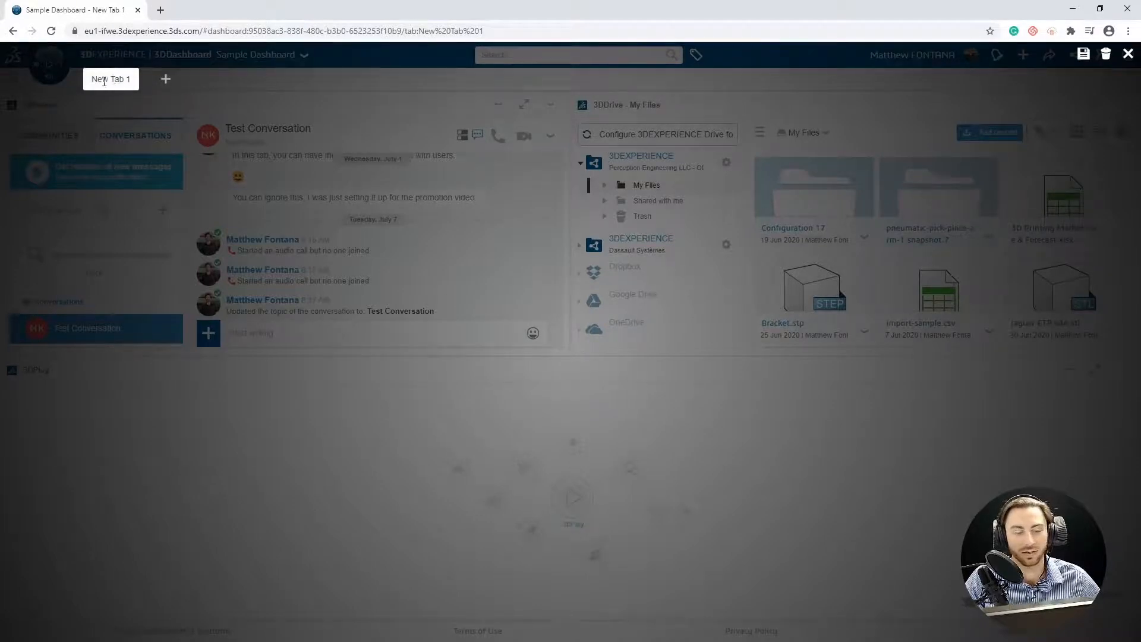
{"action": "mouse_move", "coordinate": [165, 79]}
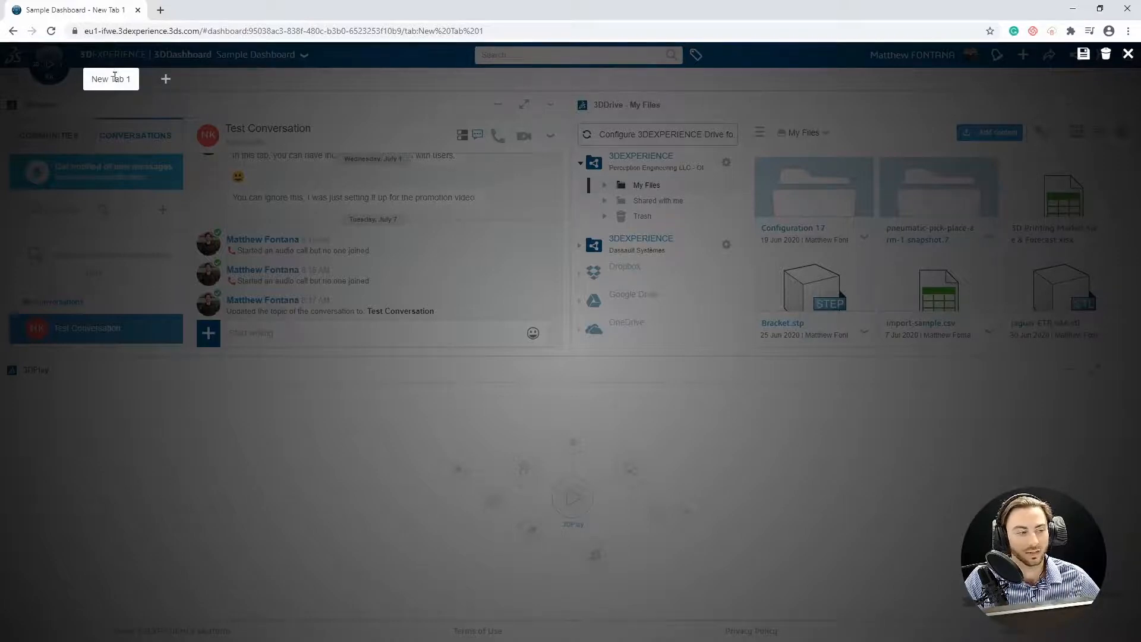
Step: Add a New Tab 1 story step describing basic collaborative tasks, checking it via Back/Next
{"action": "left_click", "coordinate": [110, 78]}
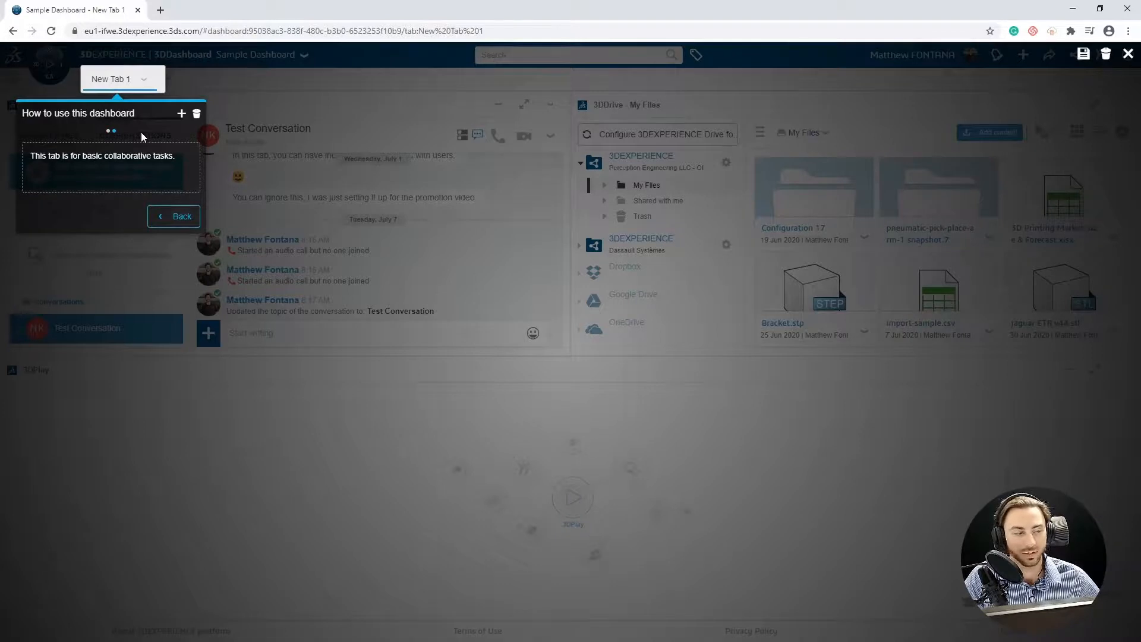
{"action": "left_click", "coordinate": [173, 216]}
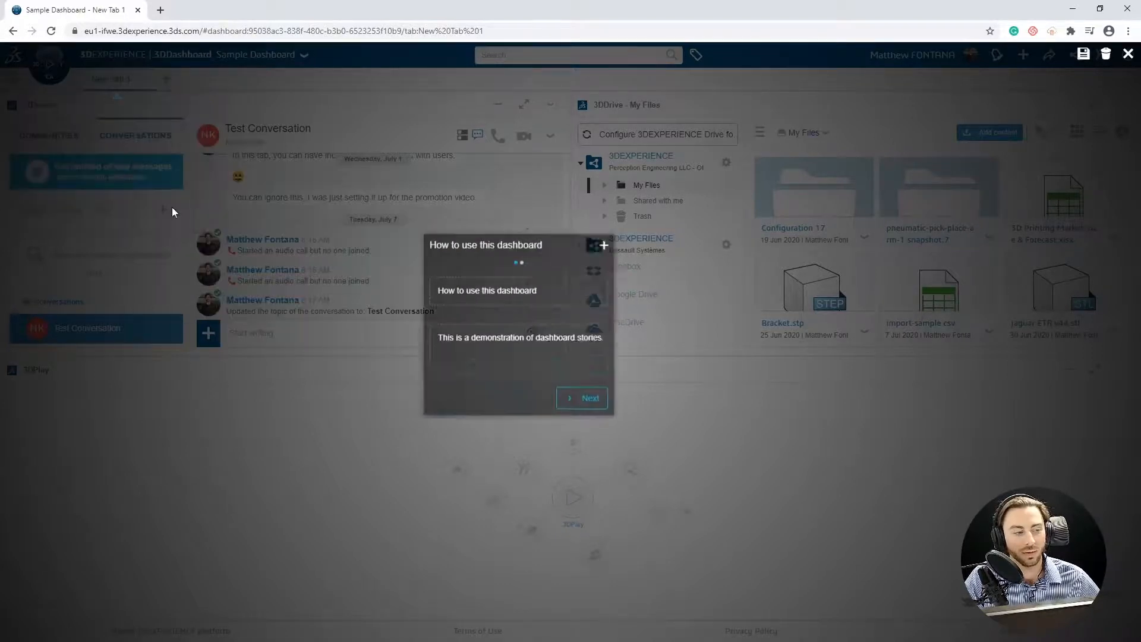
{"action": "left_click", "coordinate": [583, 398]}
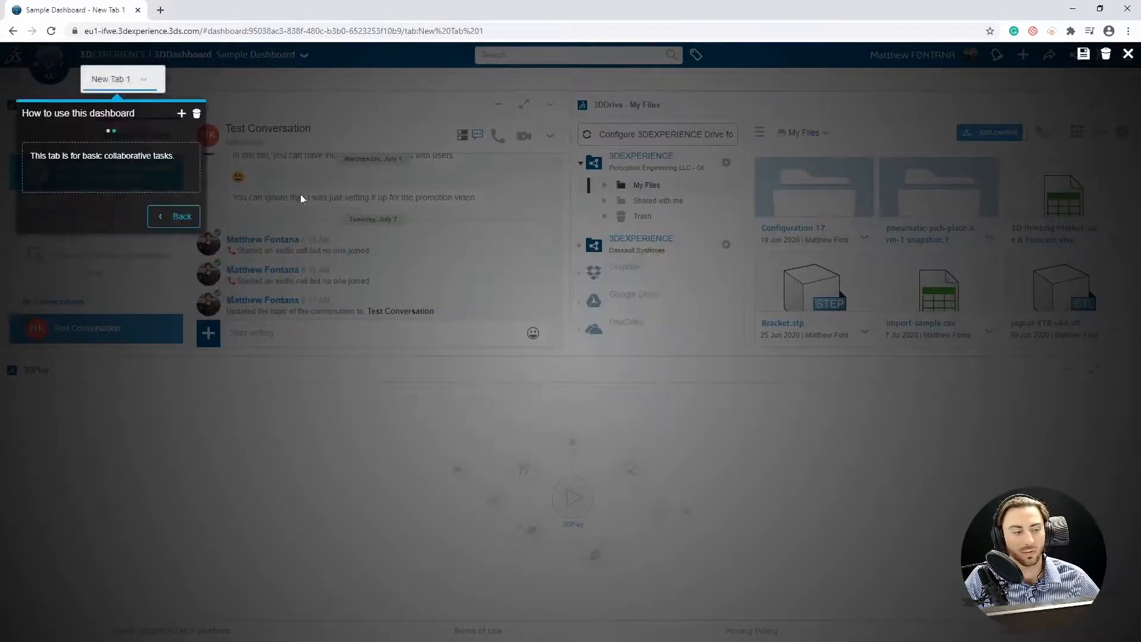
{"action": "mouse_move", "coordinate": [195, 114]}
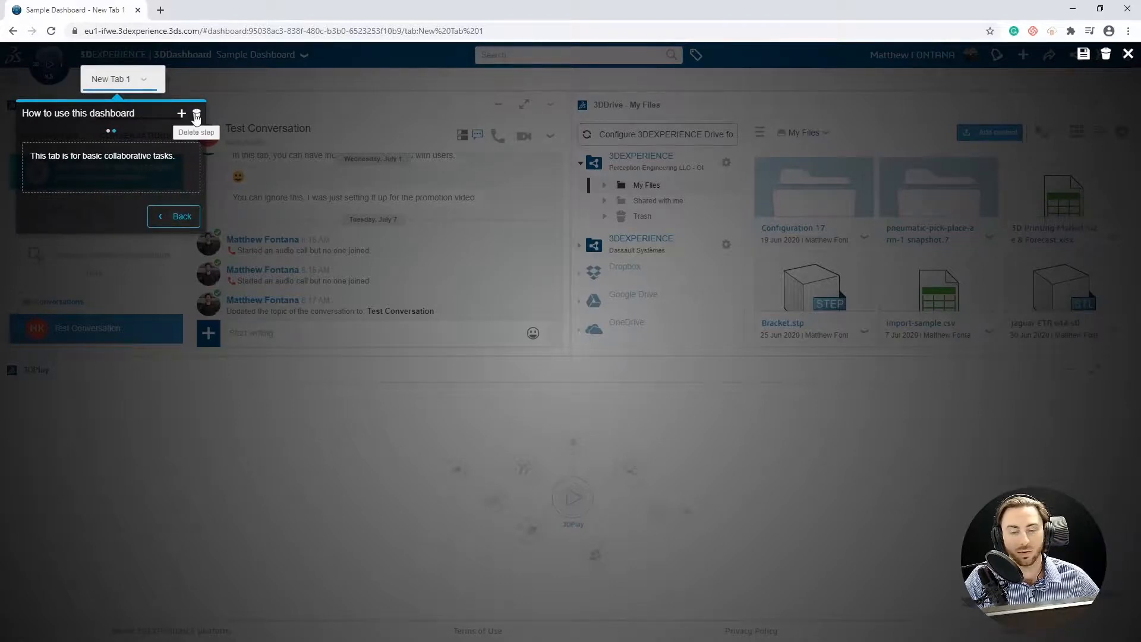
{"action": "mouse_move", "coordinate": [182, 114]}
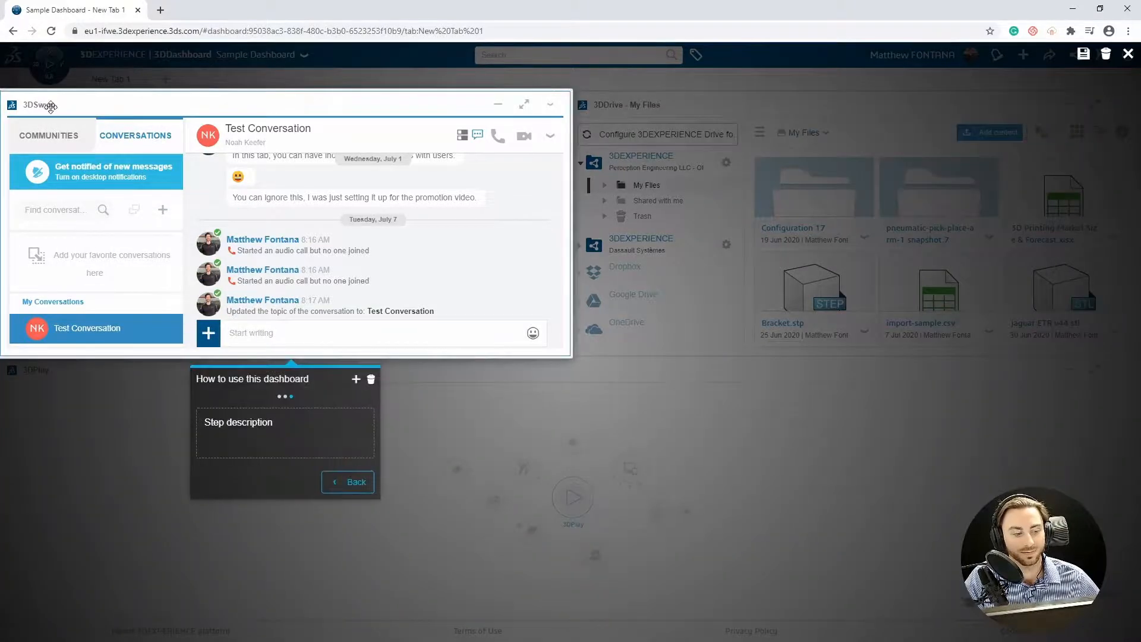
Step: Describe the 3DSwym step as collaborating with project co-workers and save the story as 'Demo Story'
{"action": "left_click", "coordinate": [294, 422]}
{"action": "type", "text": "Use this widget to collaborate with your project co-workers."}
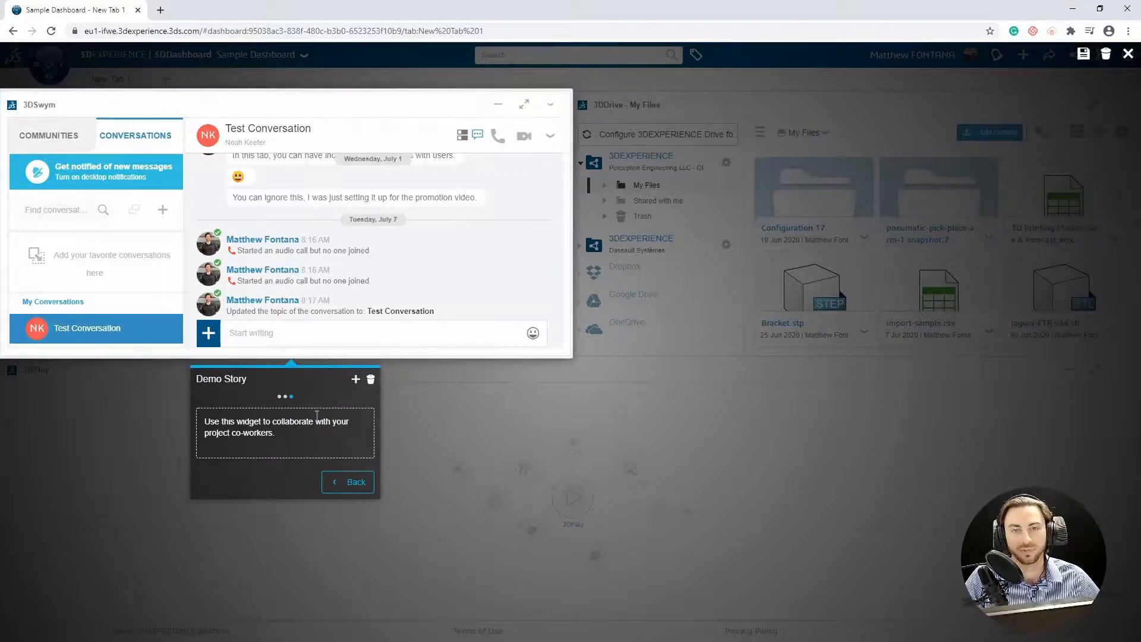
{"action": "mouse_move", "coordinate": [1084, 54]}
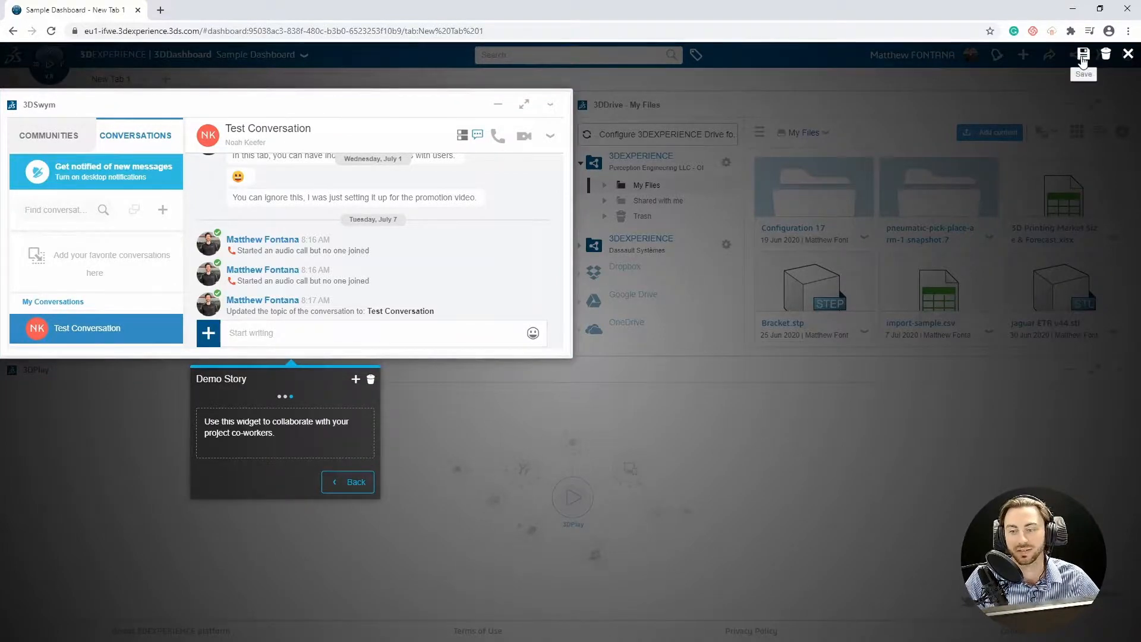
{"action": "left_click", "coordinate": [1084, 54]}
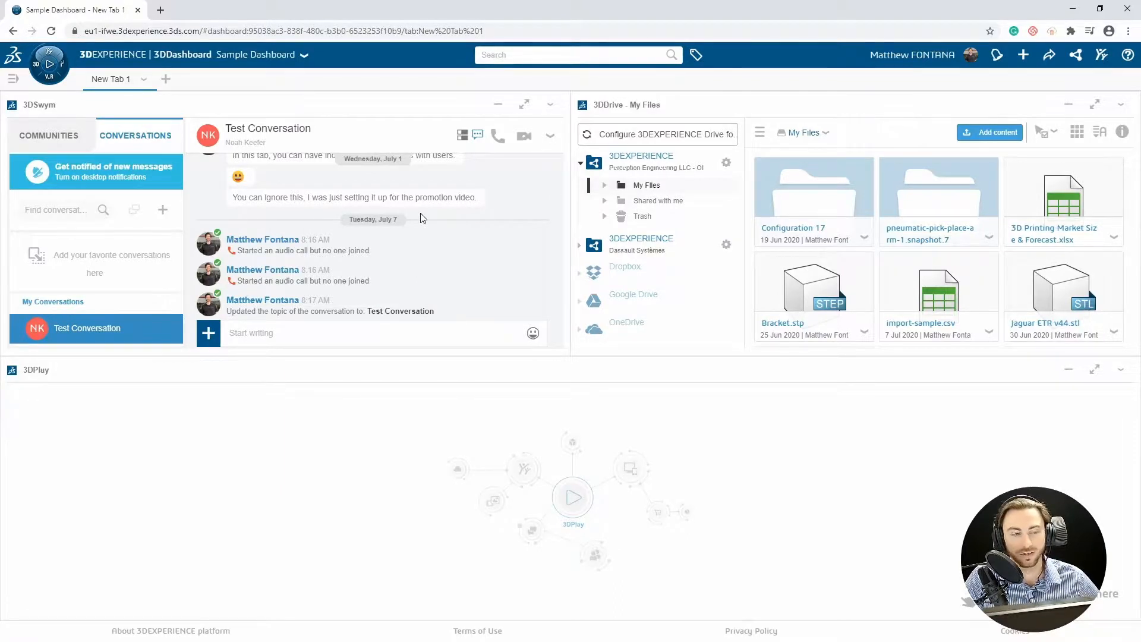
{"action": "left_click", "coordinate": [303, 55]}
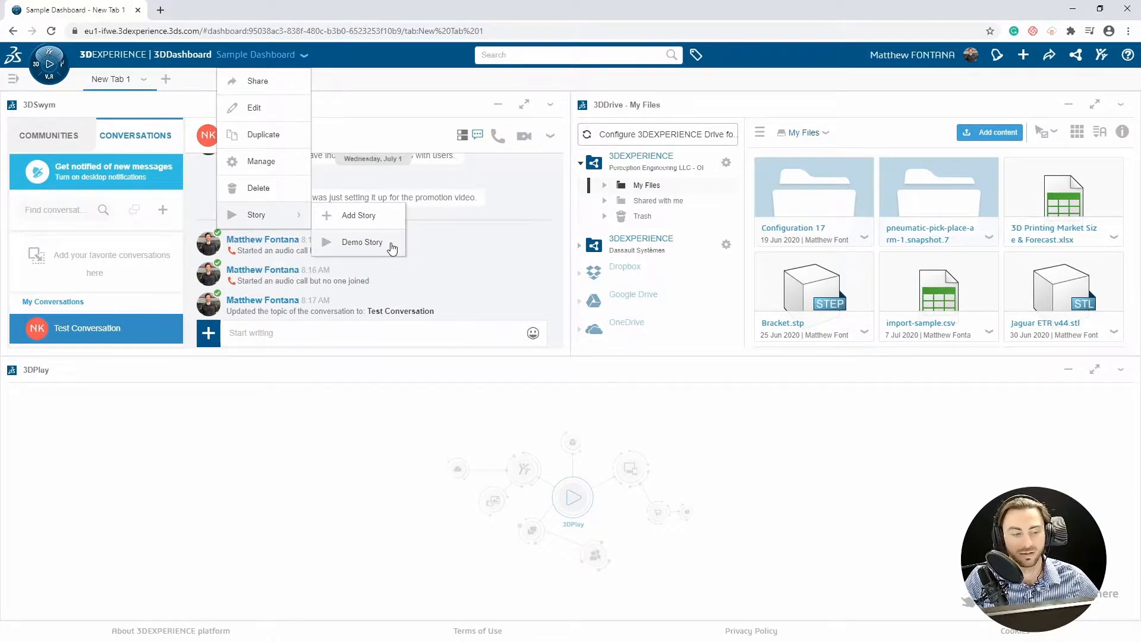
{"action": "left_click", "coordinate": [362, 242]}
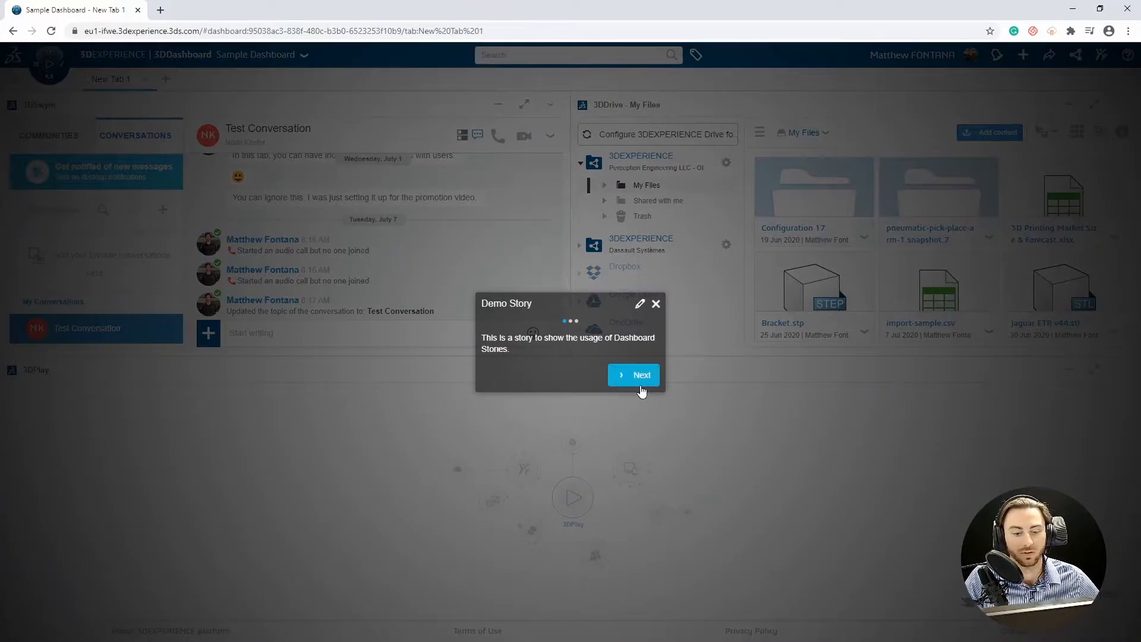
{"action": "left_click", "coordinate": [633, 374]}
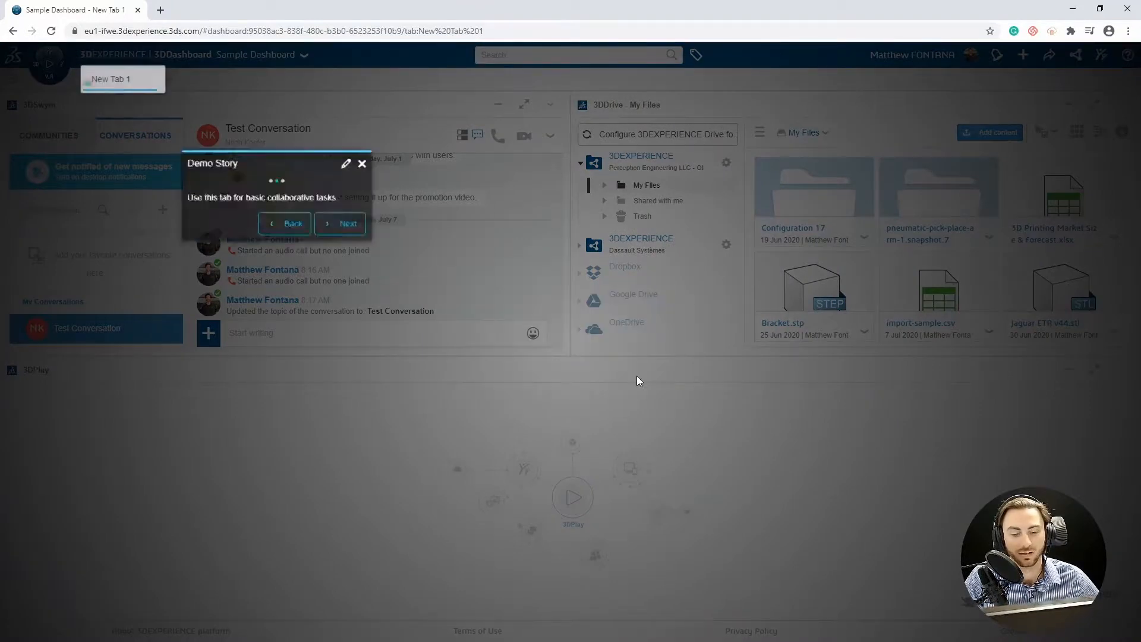
{"action": "left_click", "coordinate": [340, 223]}
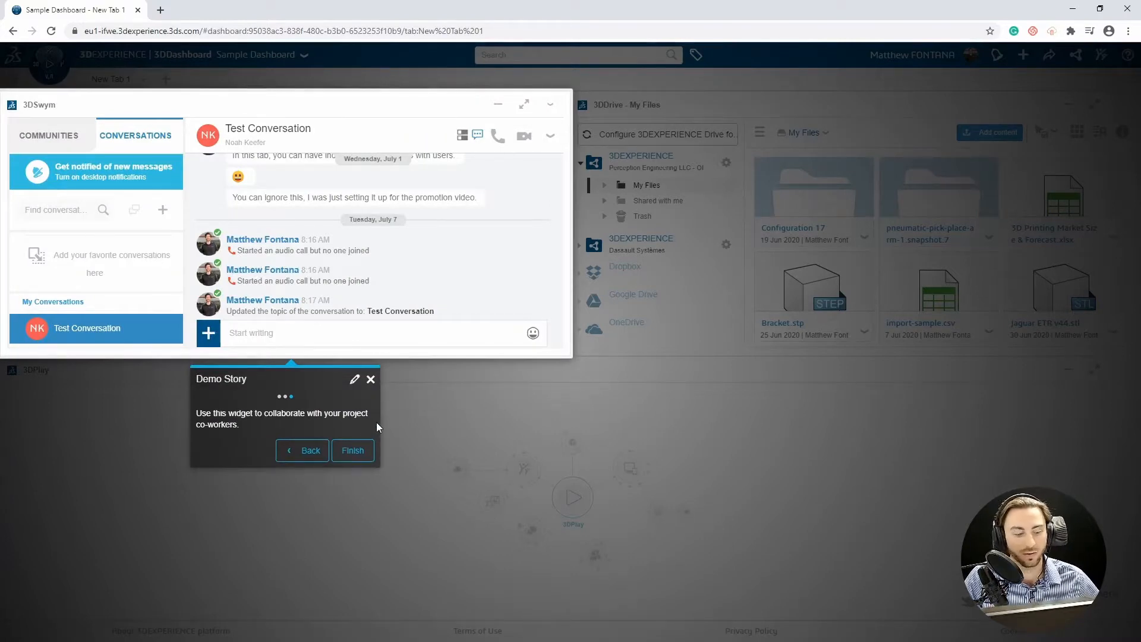
{"action": "mouse_move", "coordinate": [370, 380]}
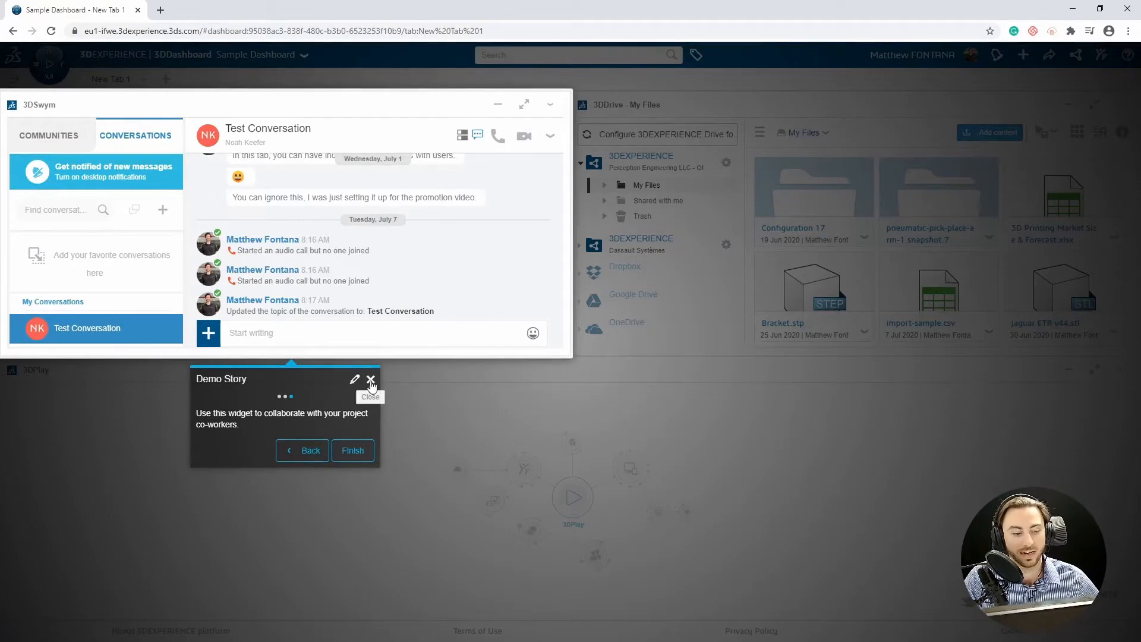
{"action": "left_click", "coordinate": [370, 379]}
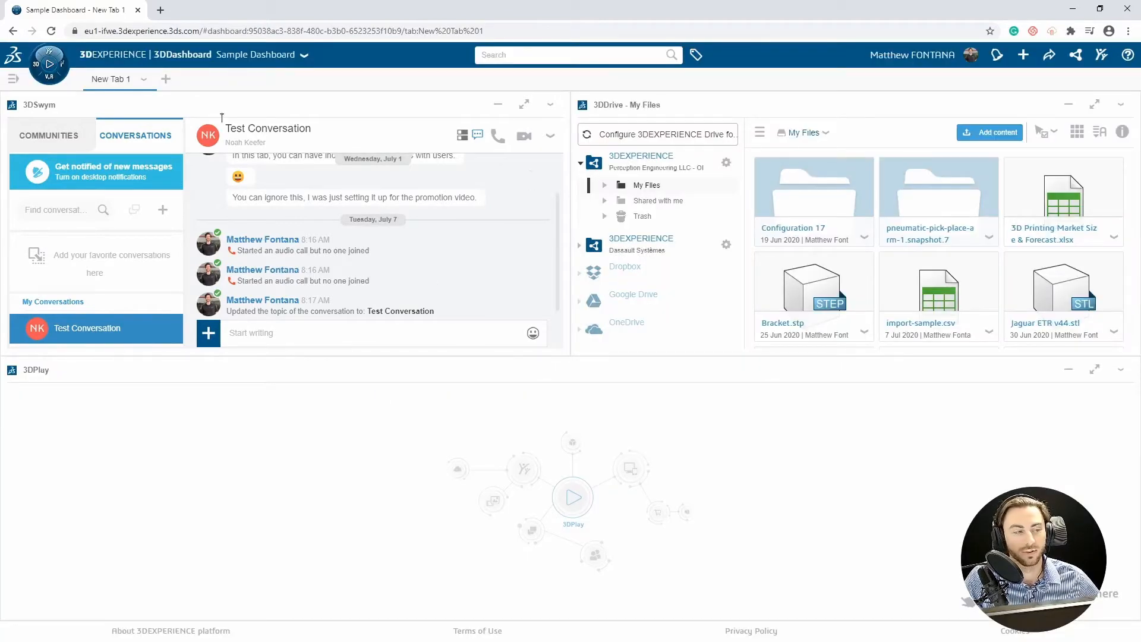
{"action": "mouse_move", "coordinate": [166, 80]}
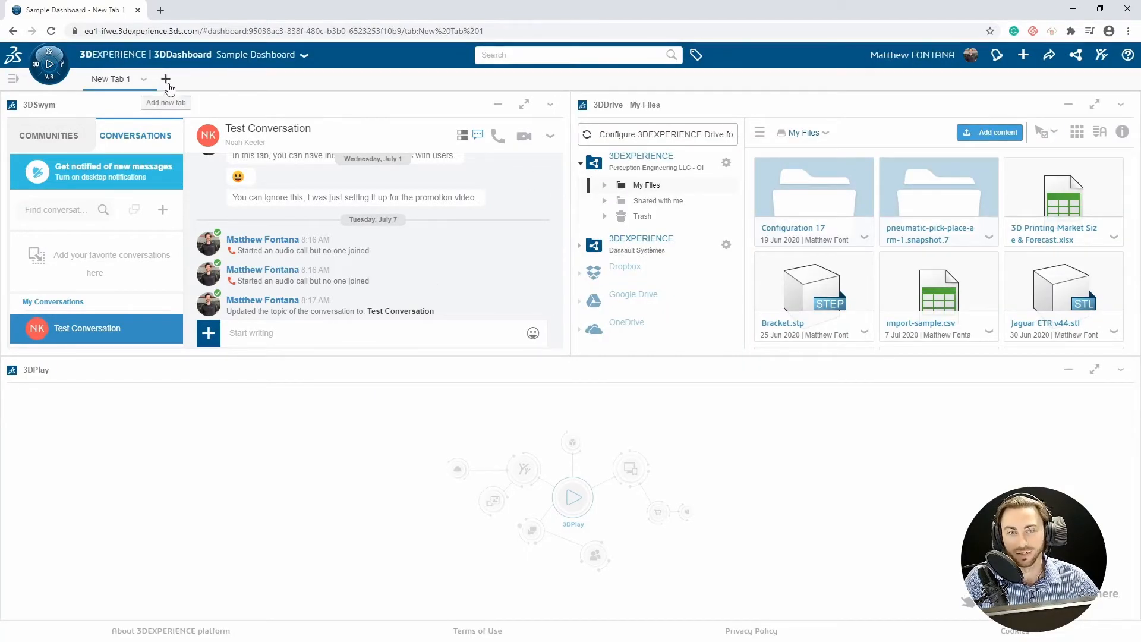